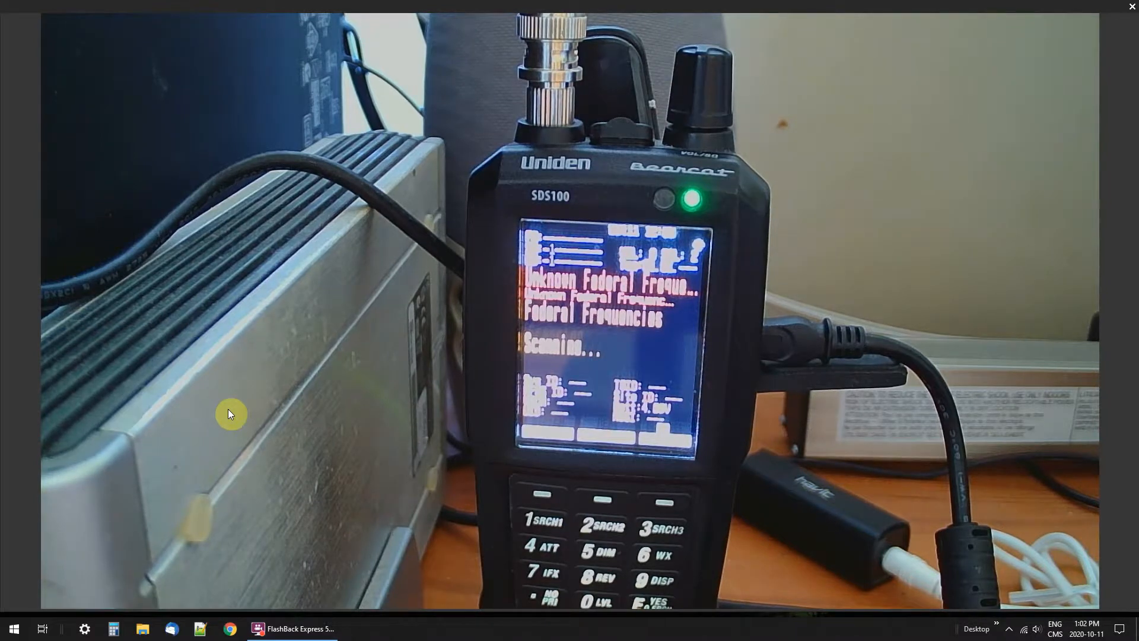
pyautogui.moveTo(1027, 64)
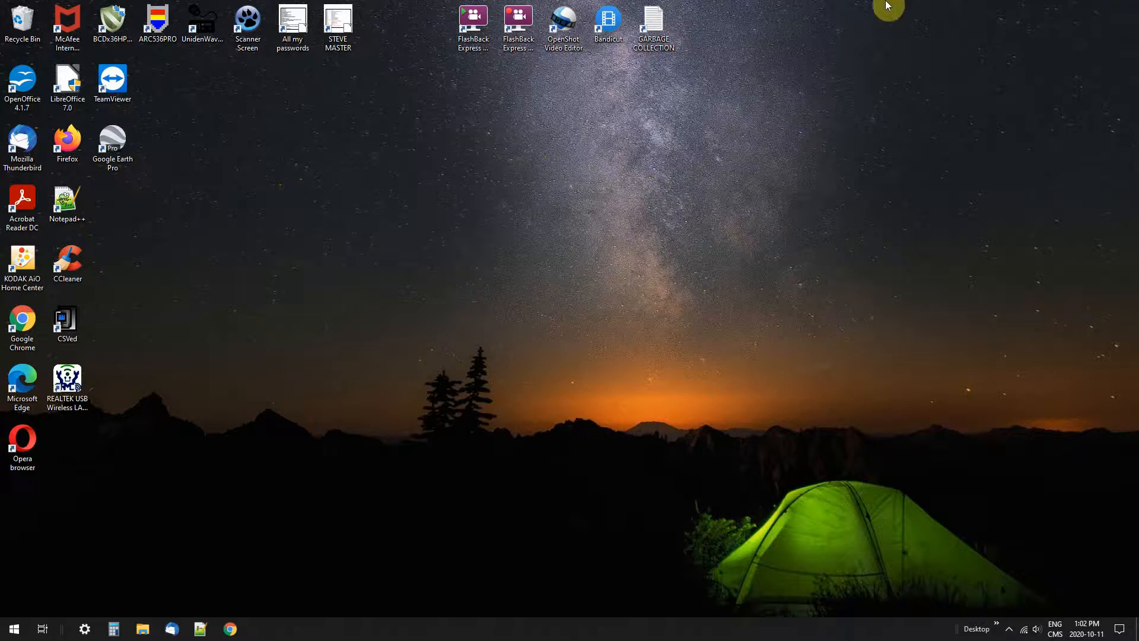
# Step: Launch LibreOffice 7.0 from its desktop shortcut to reach the Start Center
pyautogui.click(66, 83)
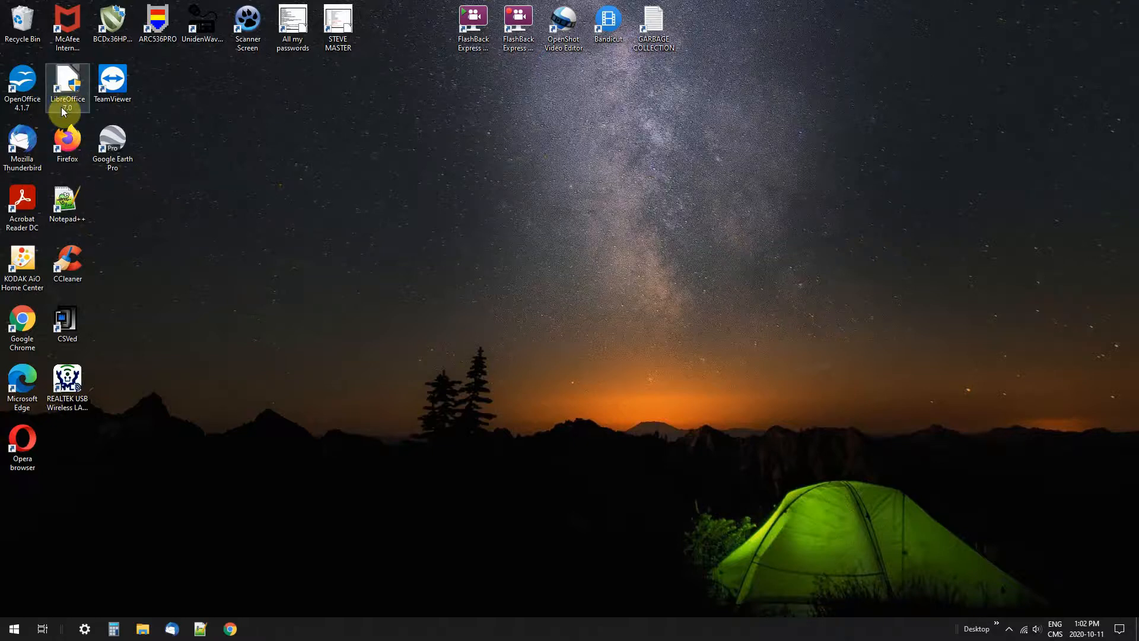
pyautogui.moveTo(21, 86)
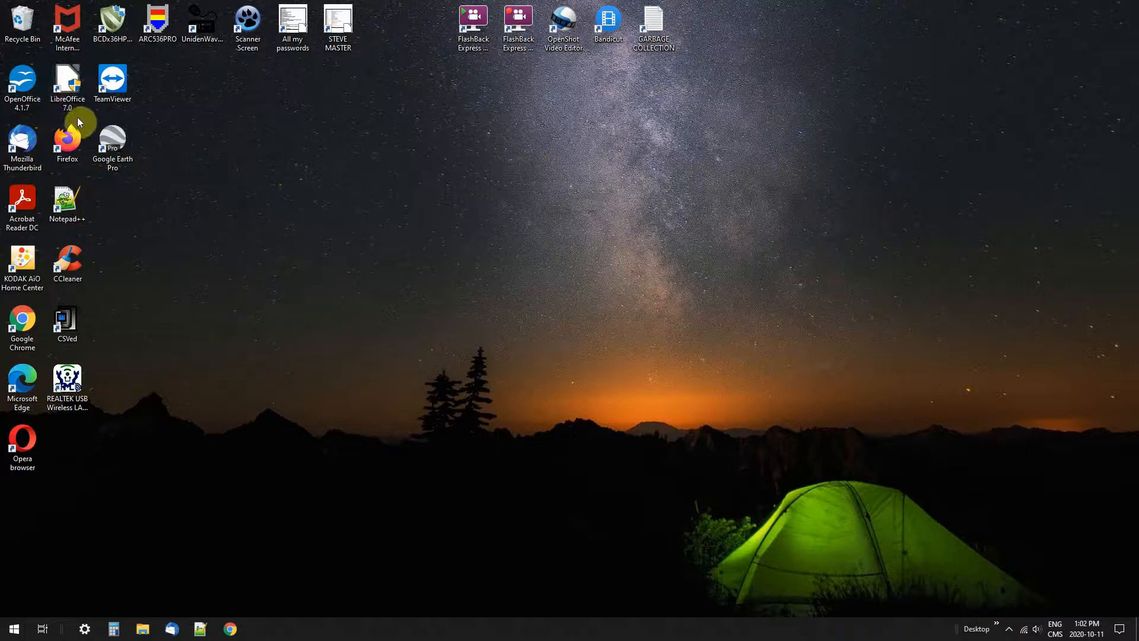
pyautogui.click(67, 83)
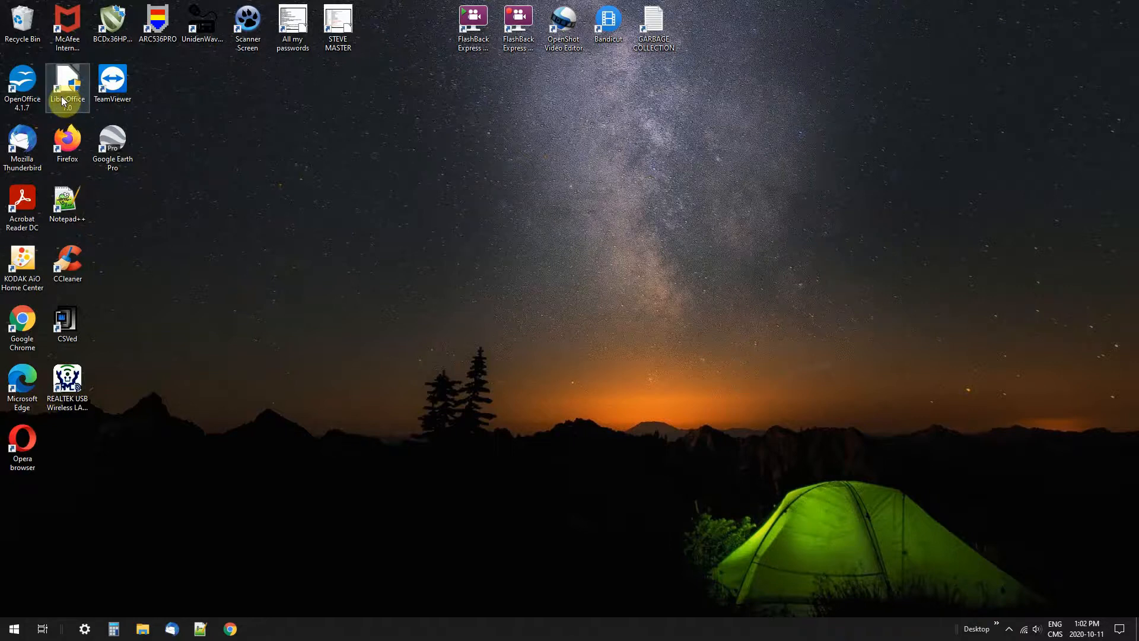
pyautogui.doubleClick(66, 86)
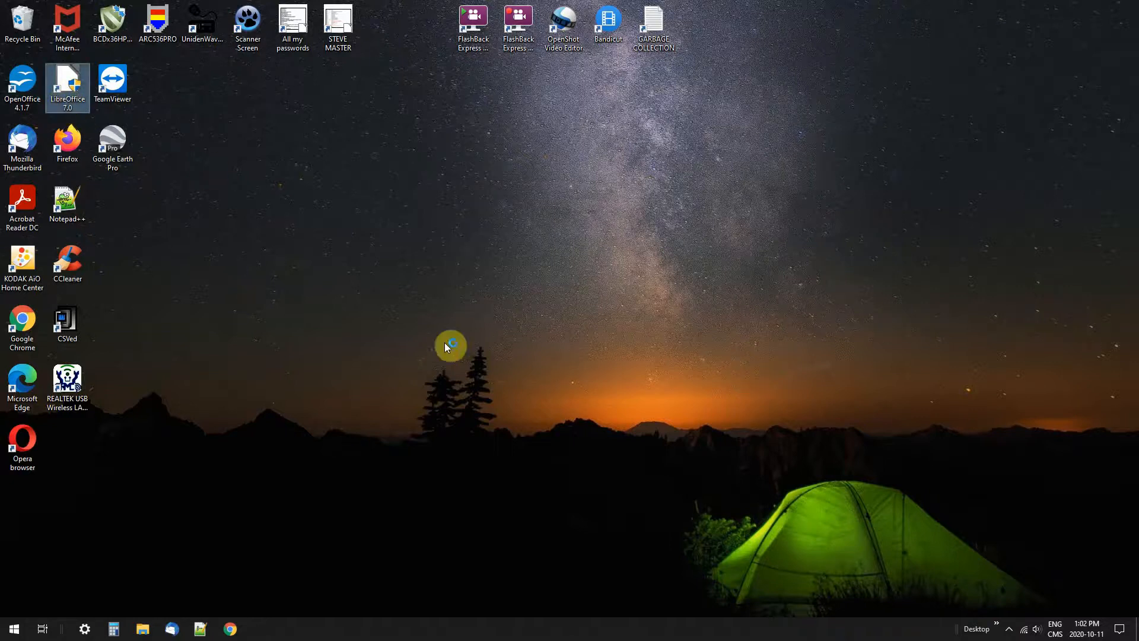
pyautogui.doubleClick(66, 83)
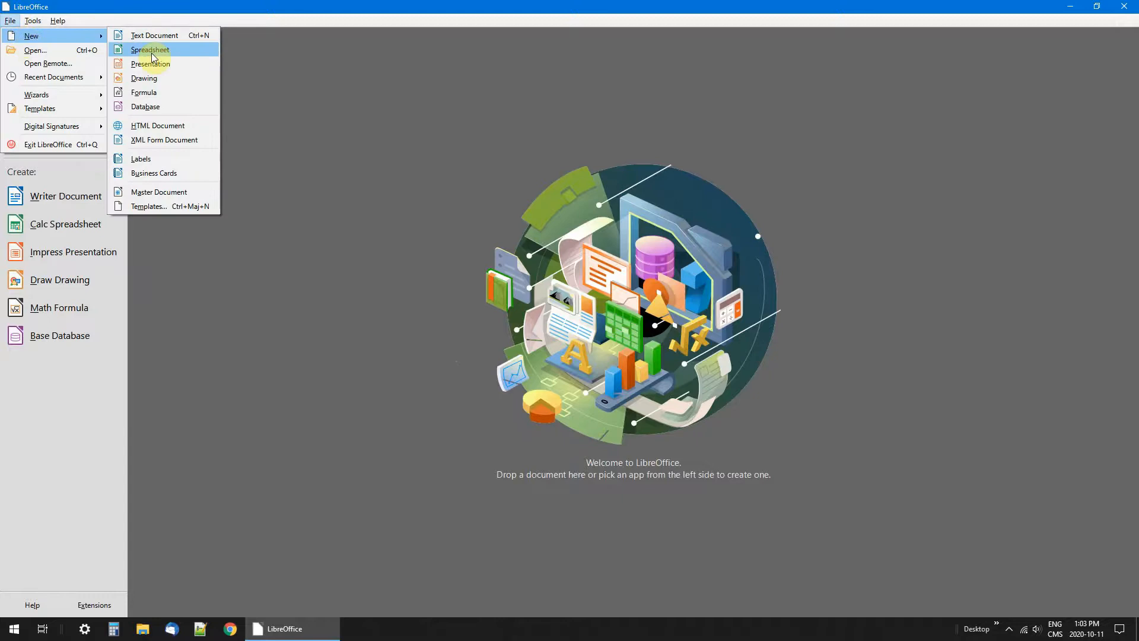
# Step: Create a new blank spreadsheet, Untitled 1, from the Start Center
pyautogui.click(150, 50)
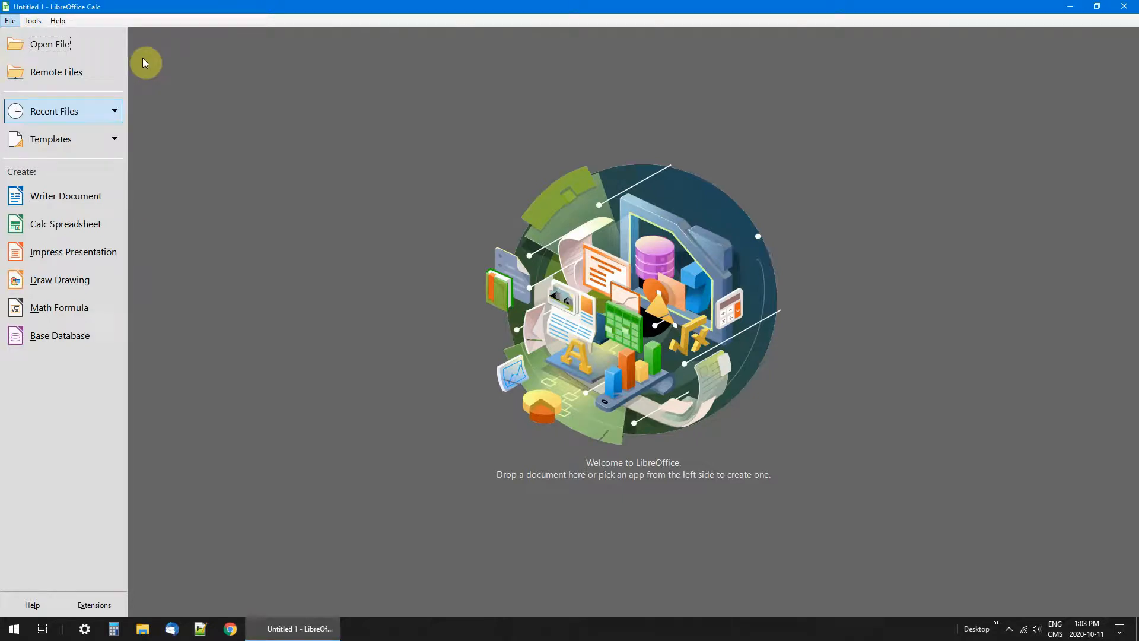
pyautogui.click(64, 224)
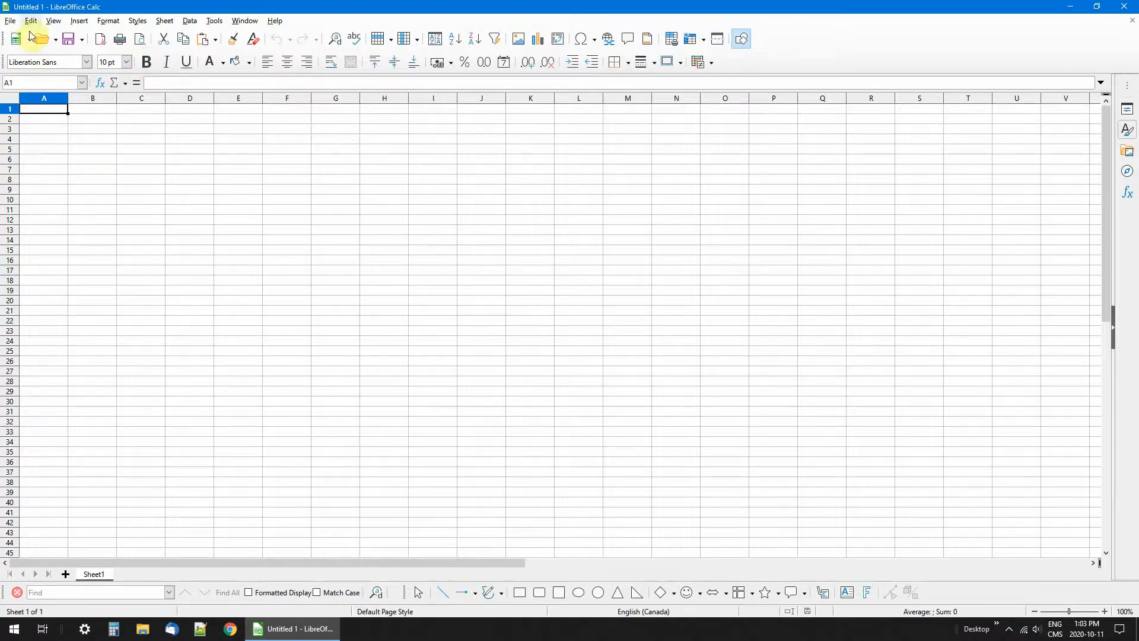
pyautogui.moveTo(31, 117)
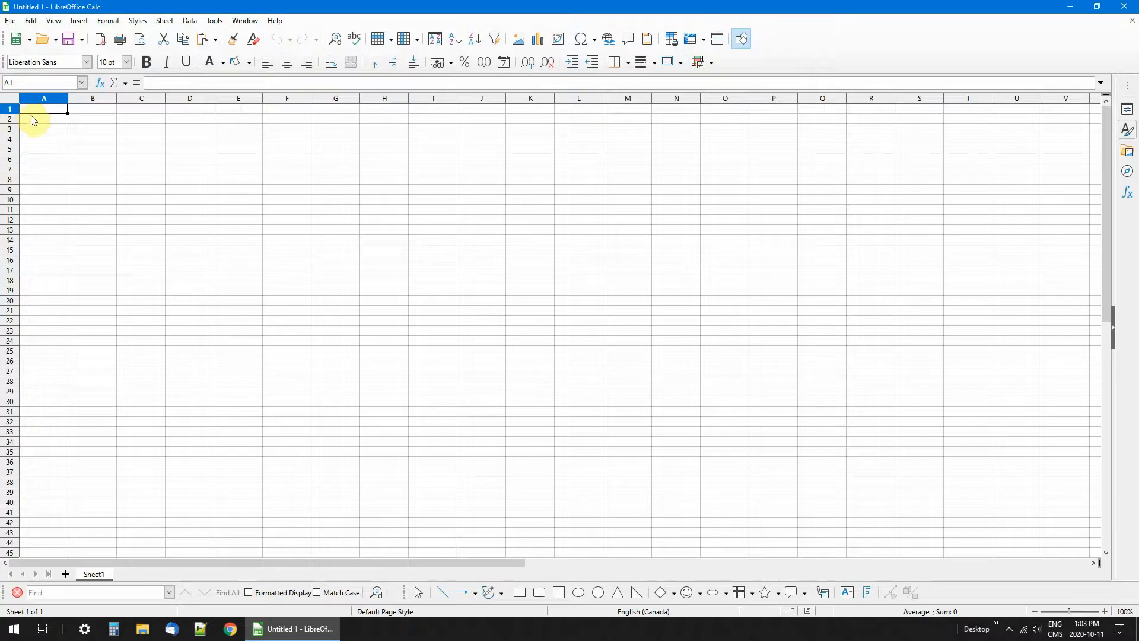
pyautogui.moveTo(82, 158)
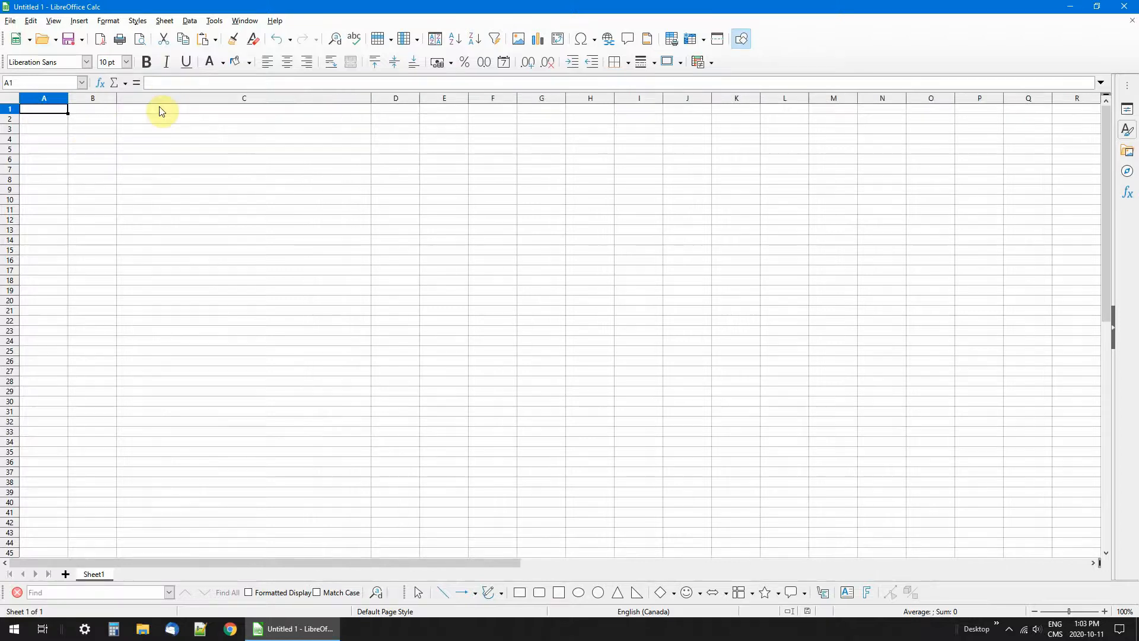
pyautogui.moveTo(148, 116)
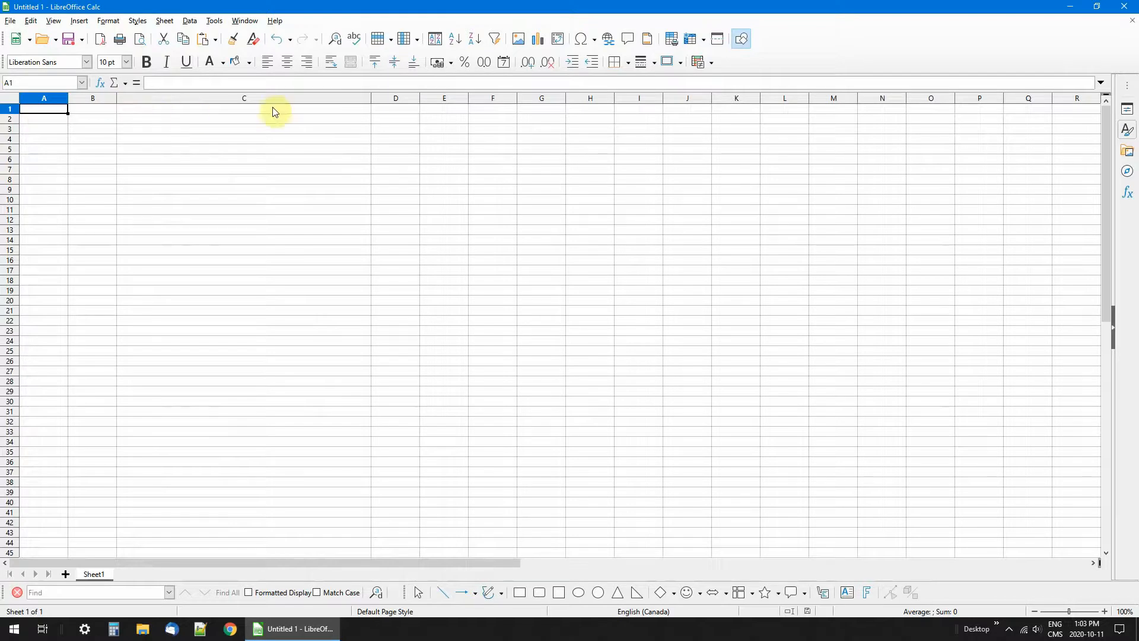
pyautogui.moveTo(379, 108)
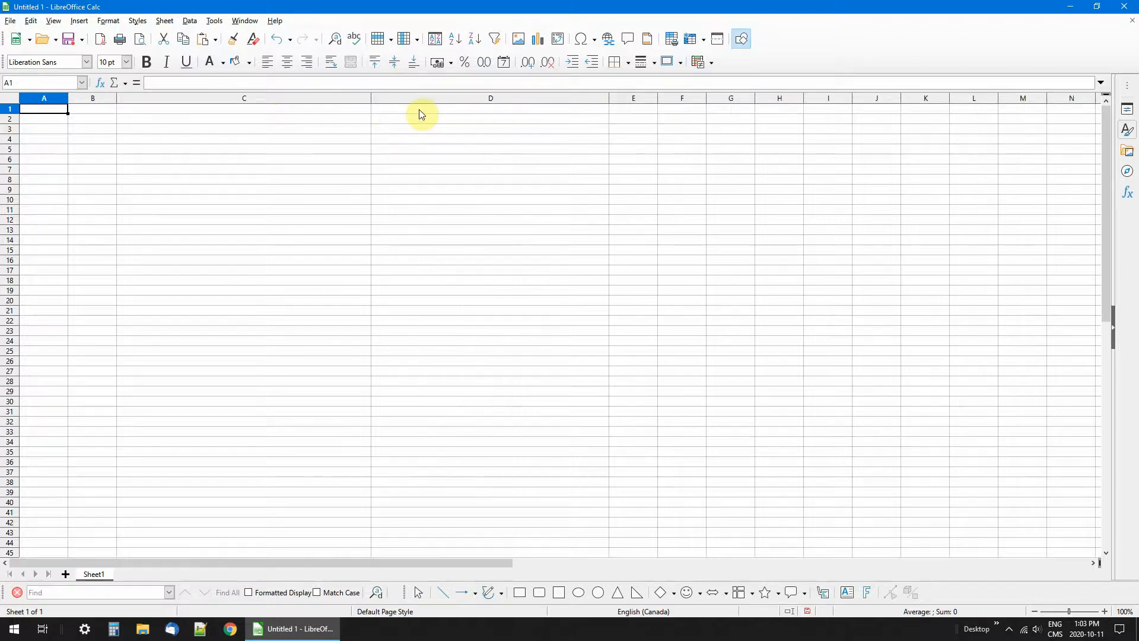
pyautogui.moveTo(505, 119)
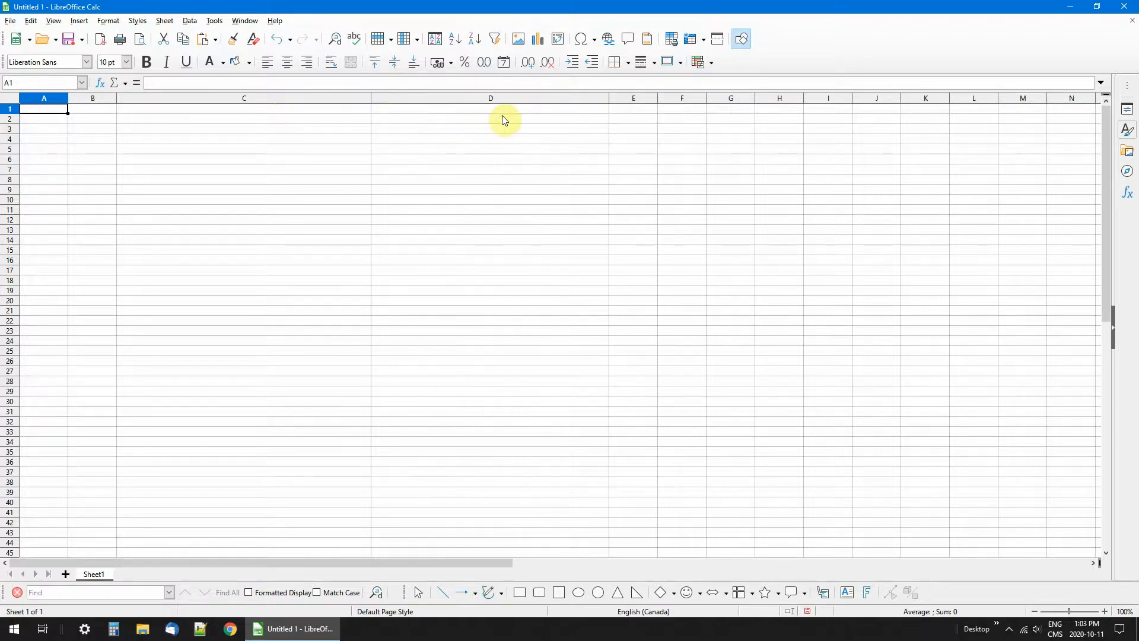
pyautogui.moveTo(656, 98)
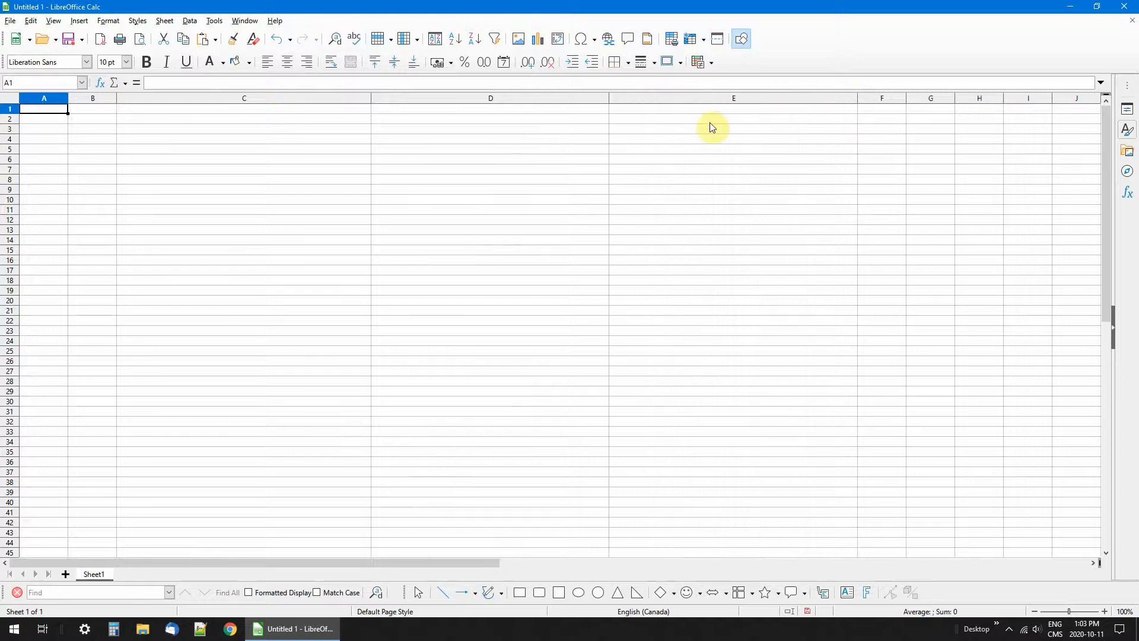
pyautogui.moveTo(681, 114)
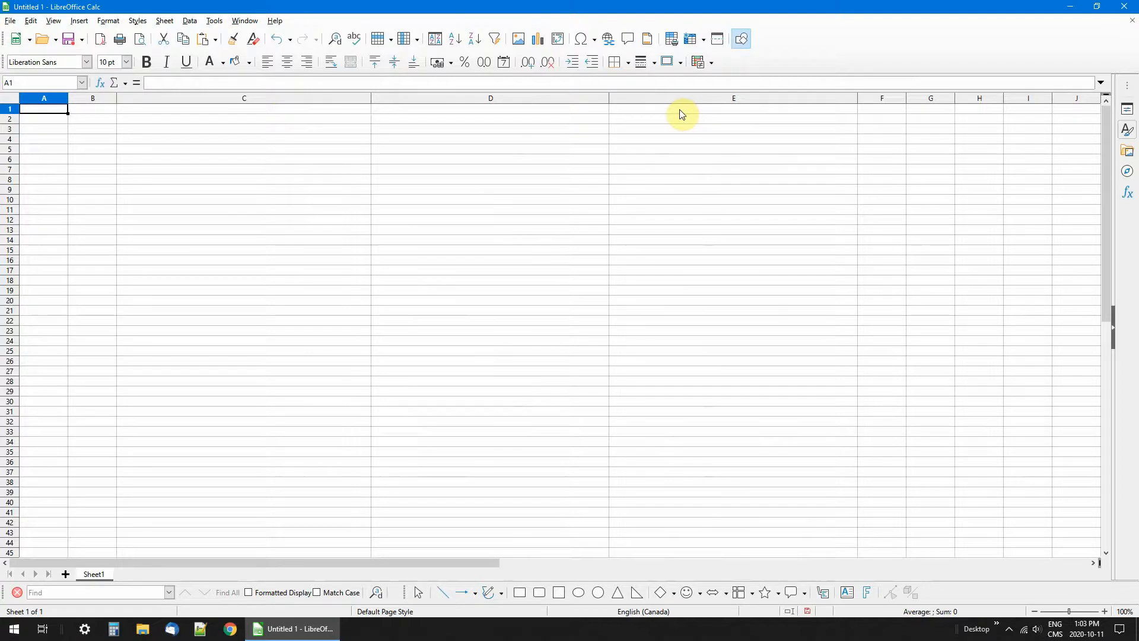
pyautogui.moveTo(882, 116)
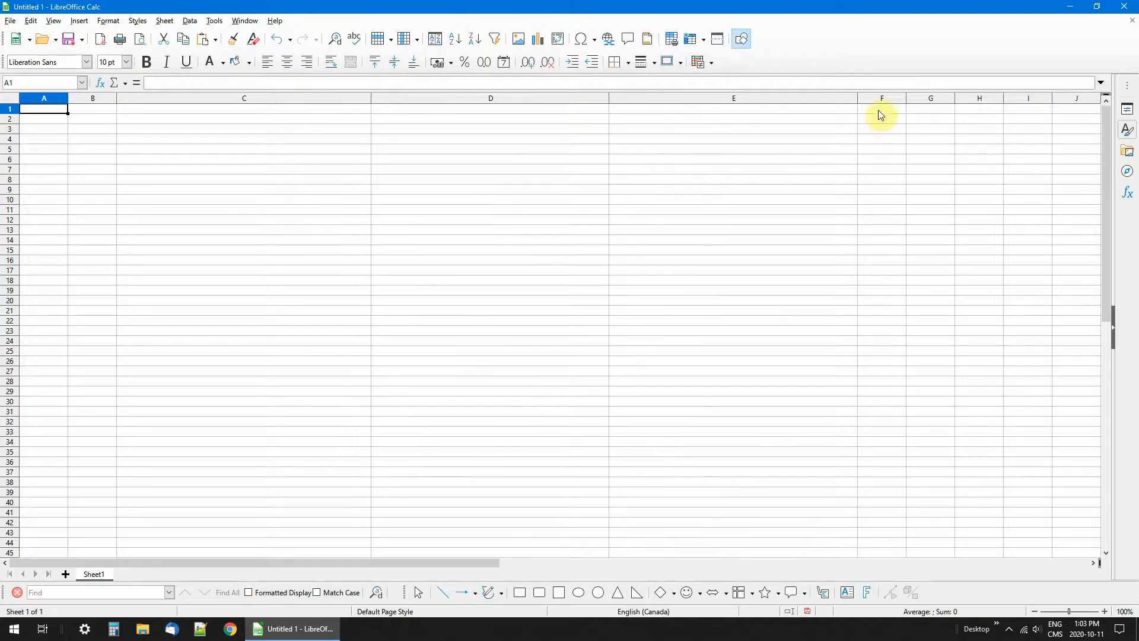
pyautogui.moveTo(926, 150)
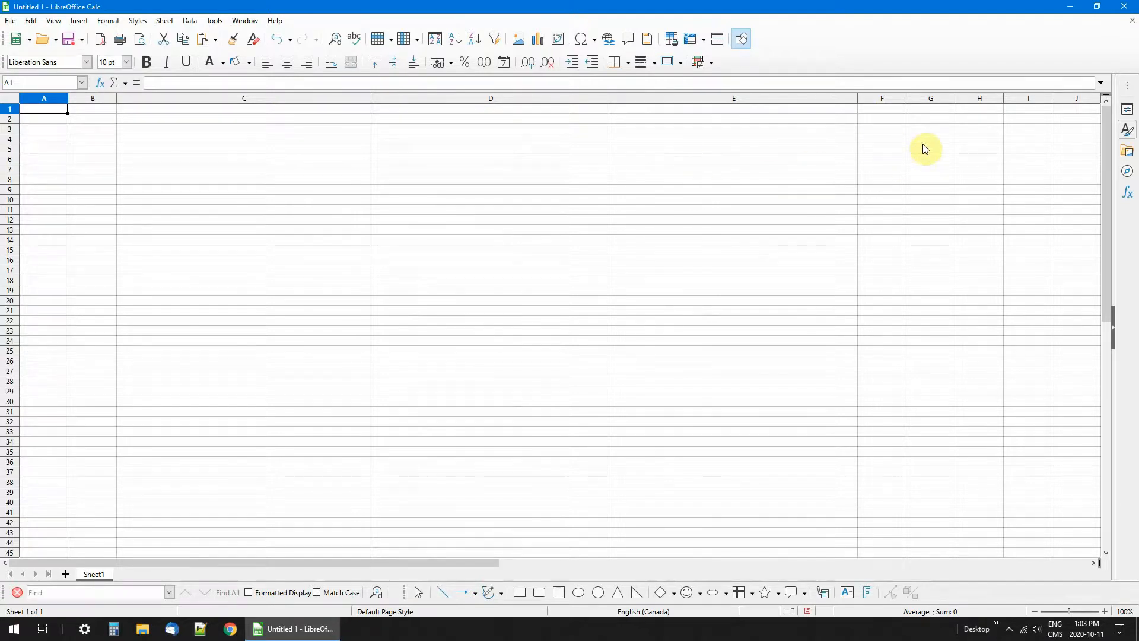
pyautogui.moveTo(1081, 99)
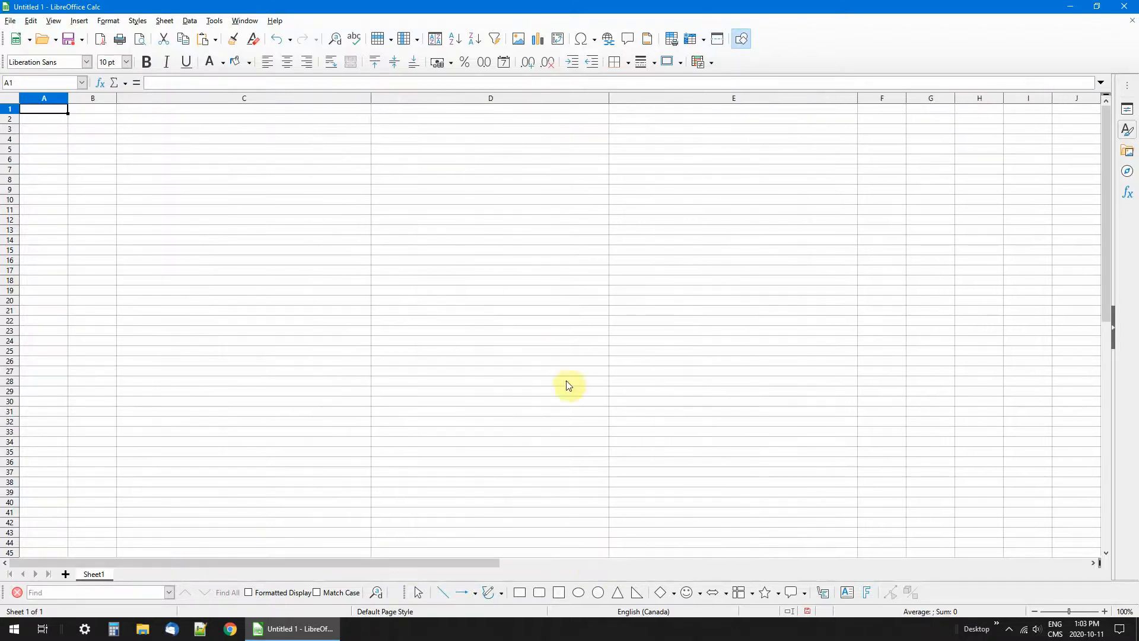
pyautogui.moveTo(684, 39)
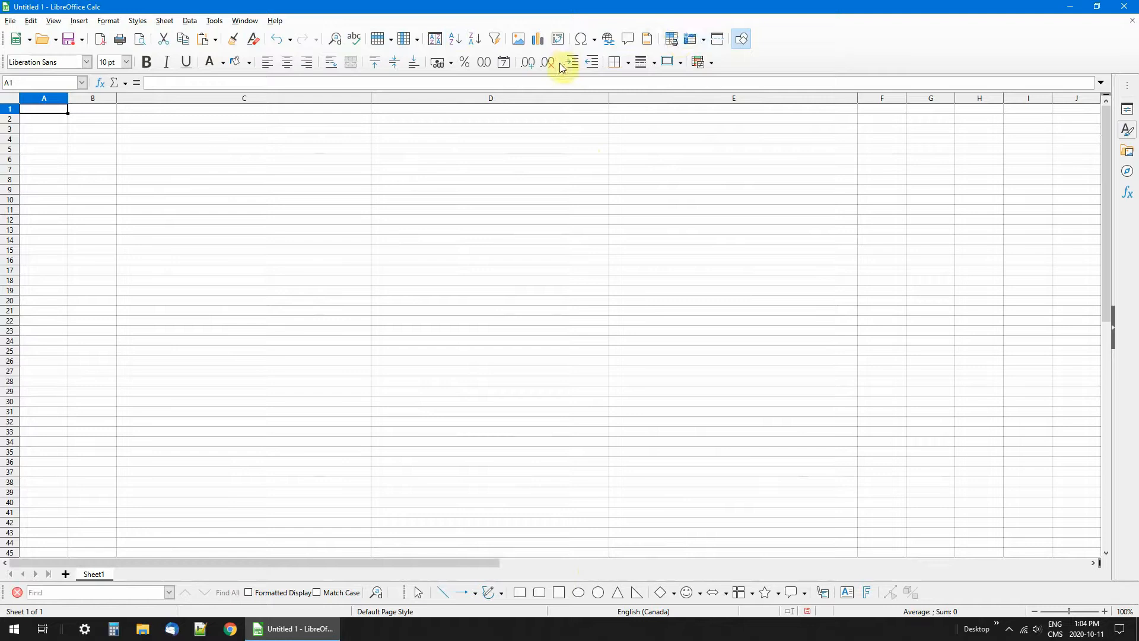
pyautogui.moveTo(551, 62)
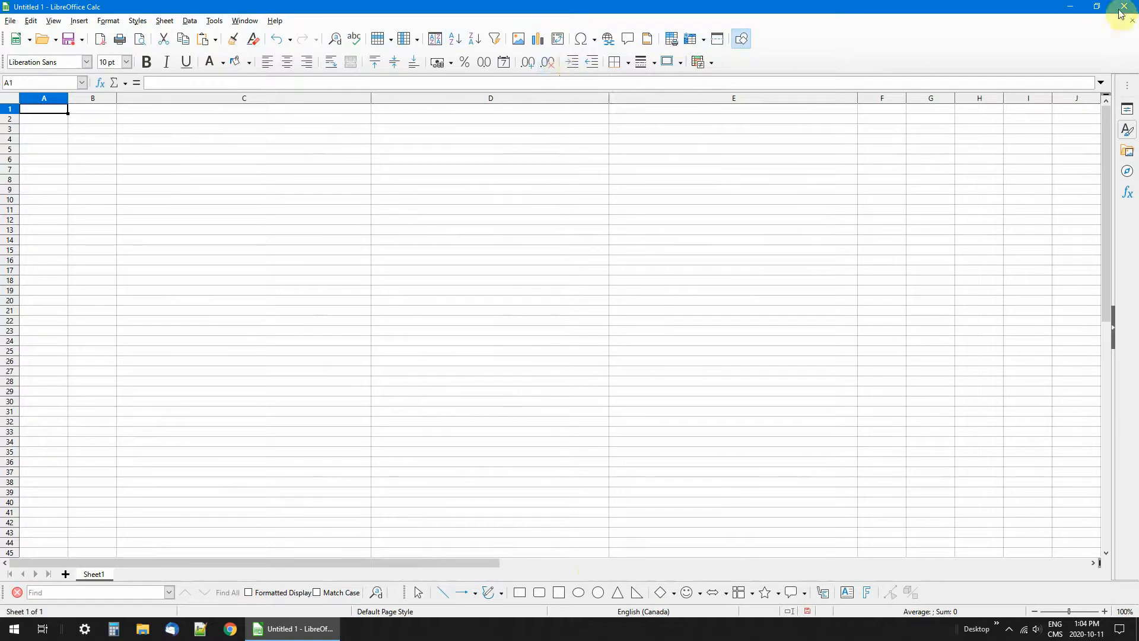
# Step: Close the untitled practice spreadsheet without saving it
pyautogui.click(1123, 7)
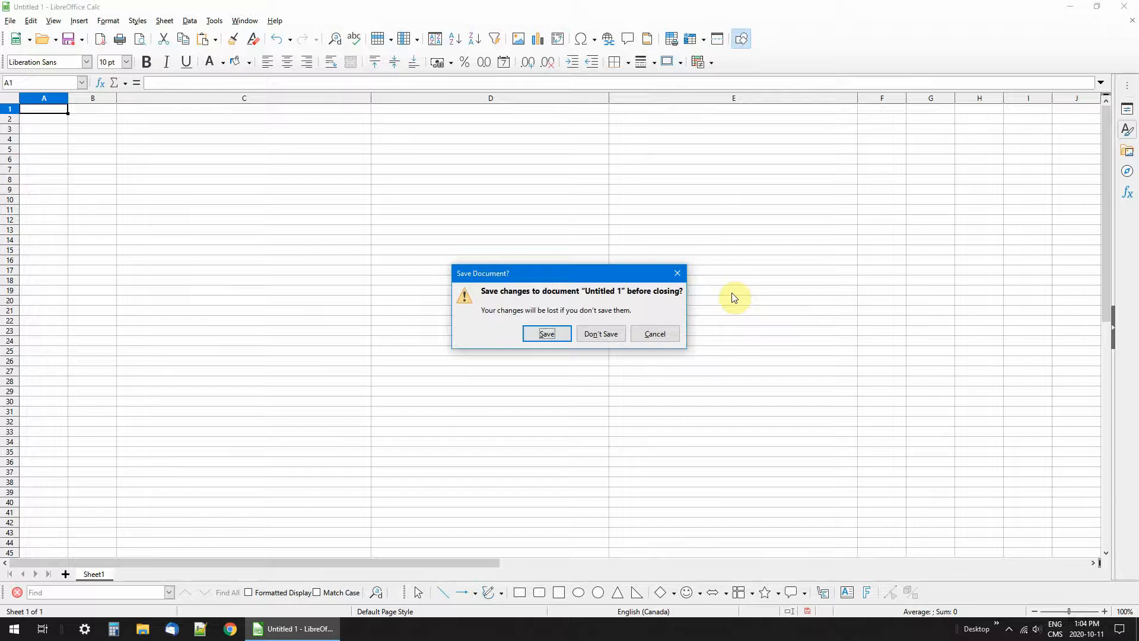
pyautogui.click(601, 333)
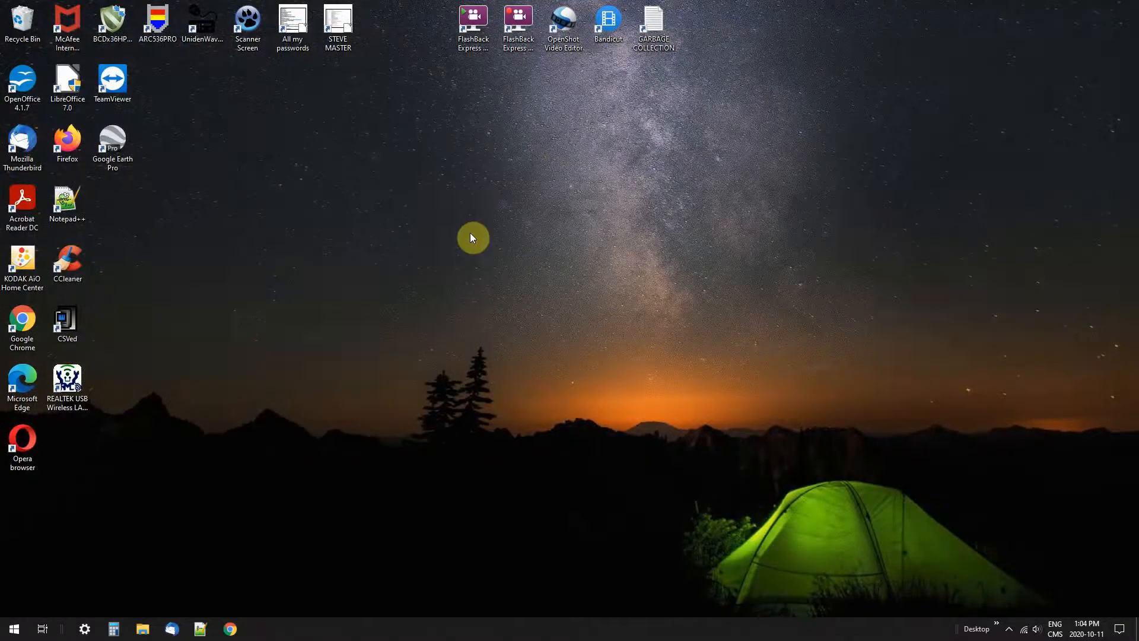
# Step: Open STEVE MASTER.ods from its desktop icon
pyautogui.click(337, 25)
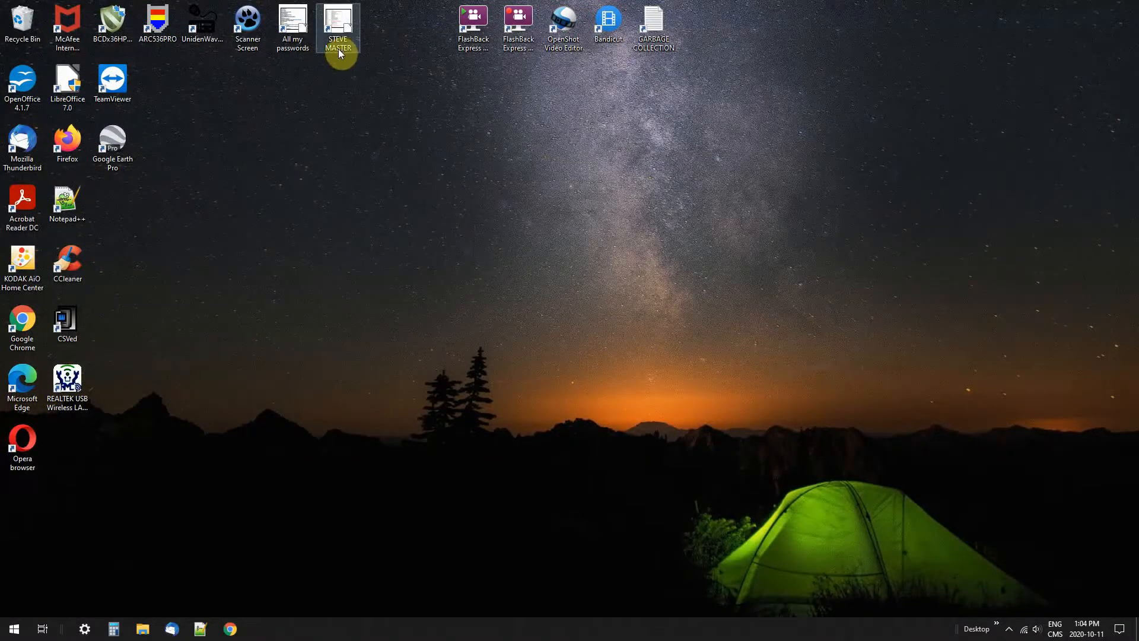
pyautogui.click(339, 25)
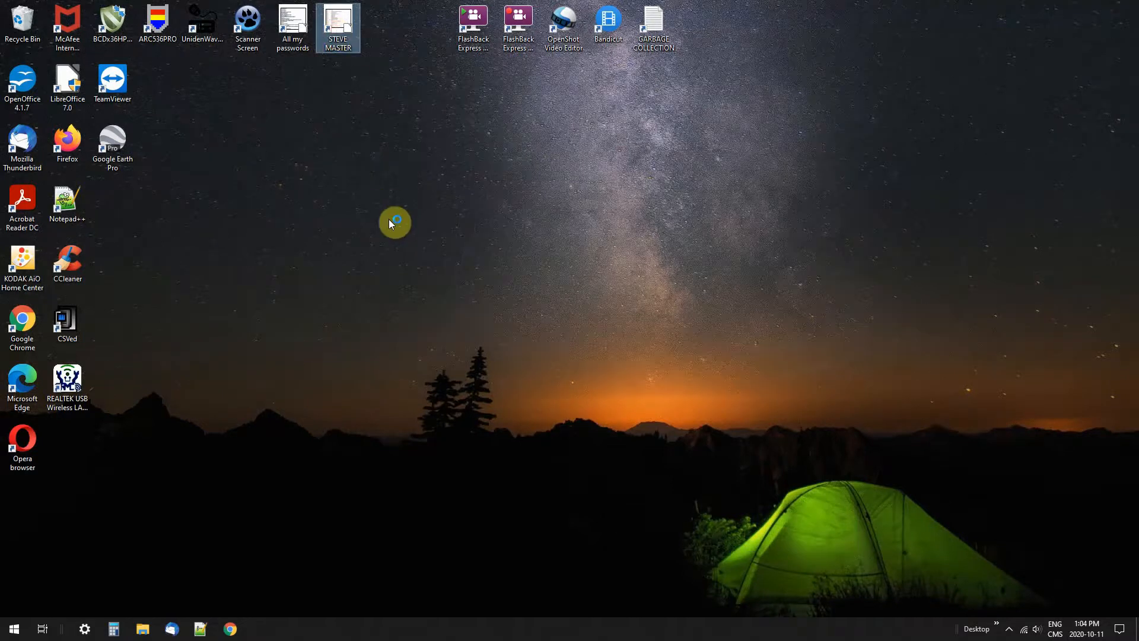
pyautogui.doubleClick(337, 21)
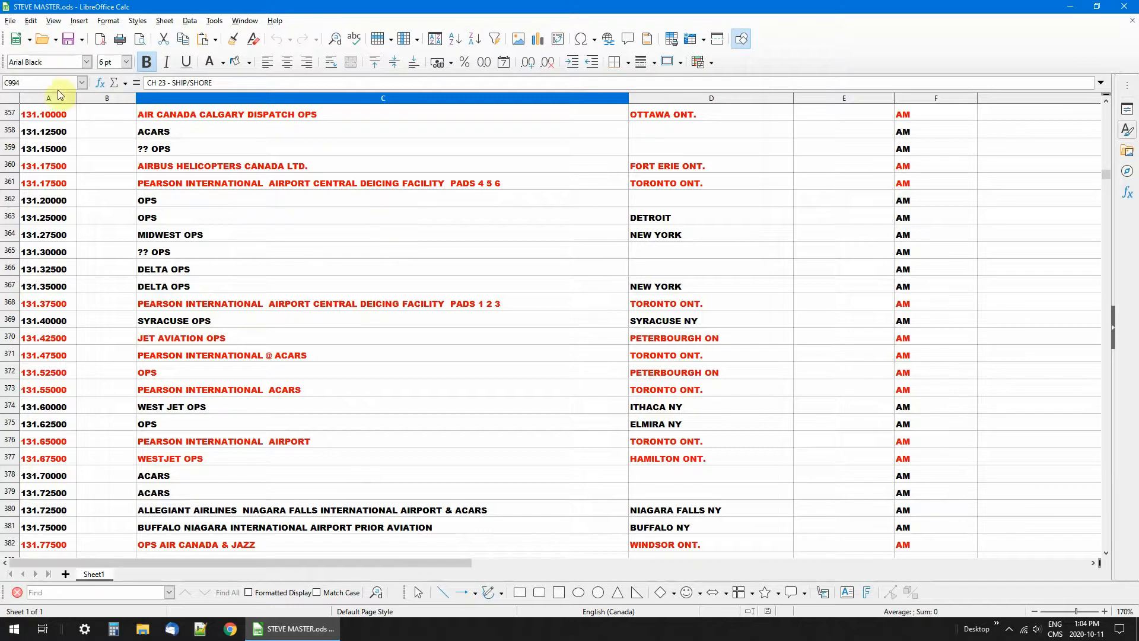
pyautogui.moveTo(928, 103)
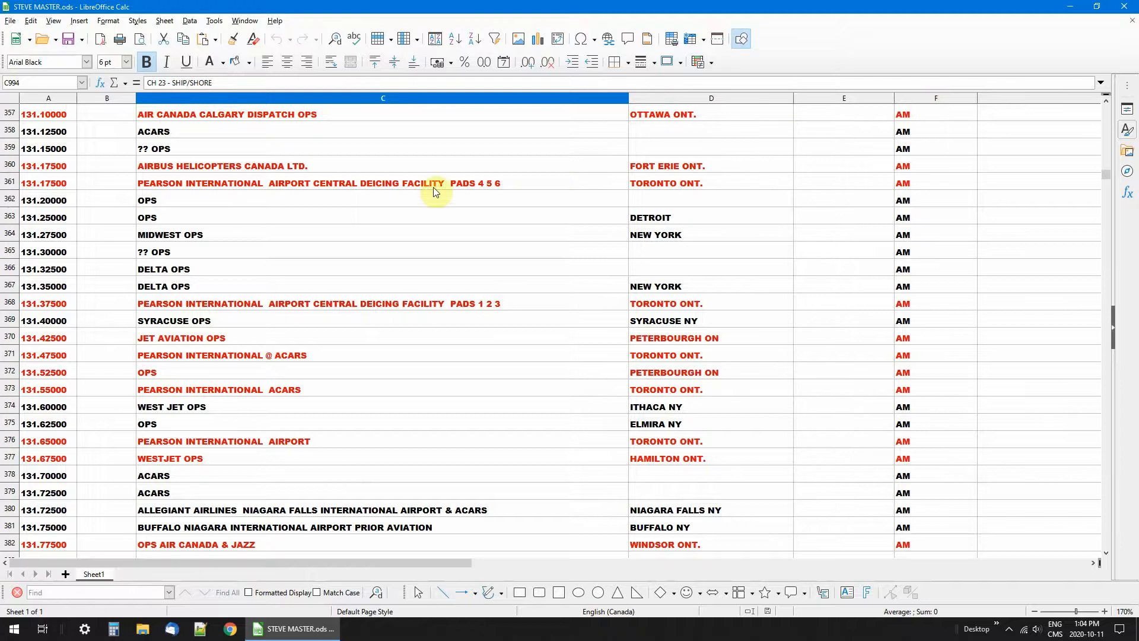
pyautogui.scroll(-3)
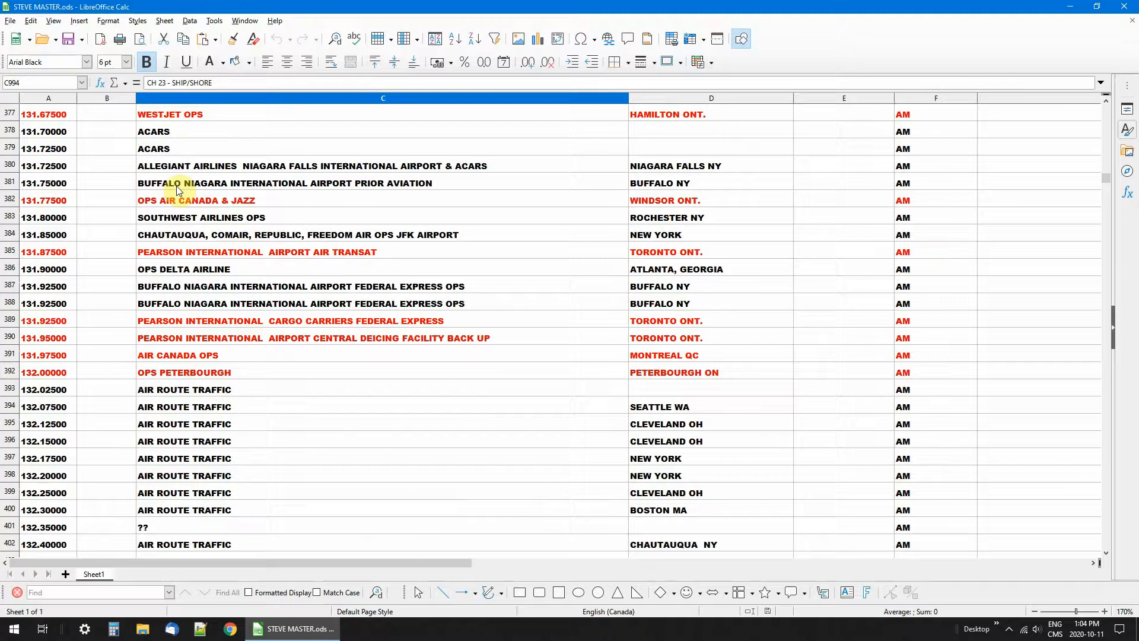
pyautogui.scroll(-3)
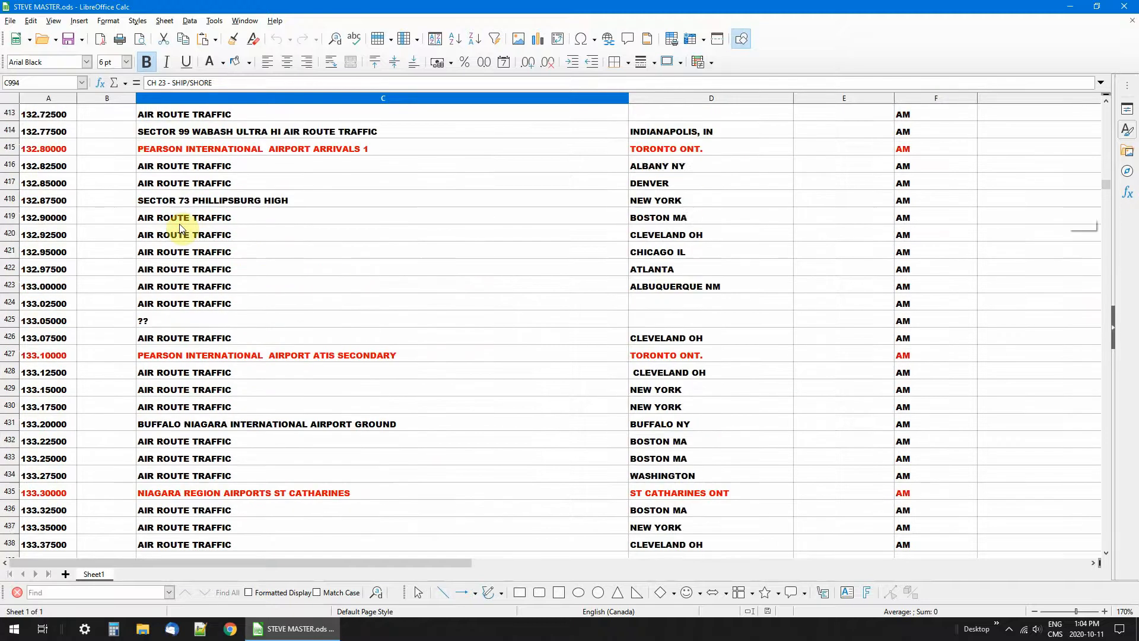
pyautogui.scroll(-3)
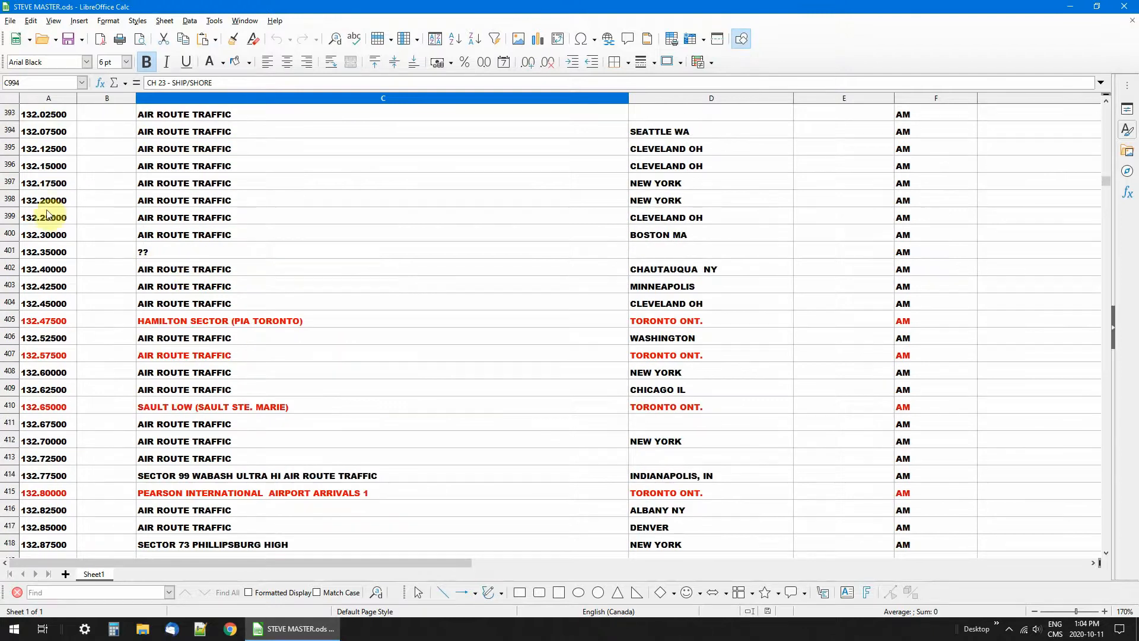
pyautogui.moveTo(62, 413)
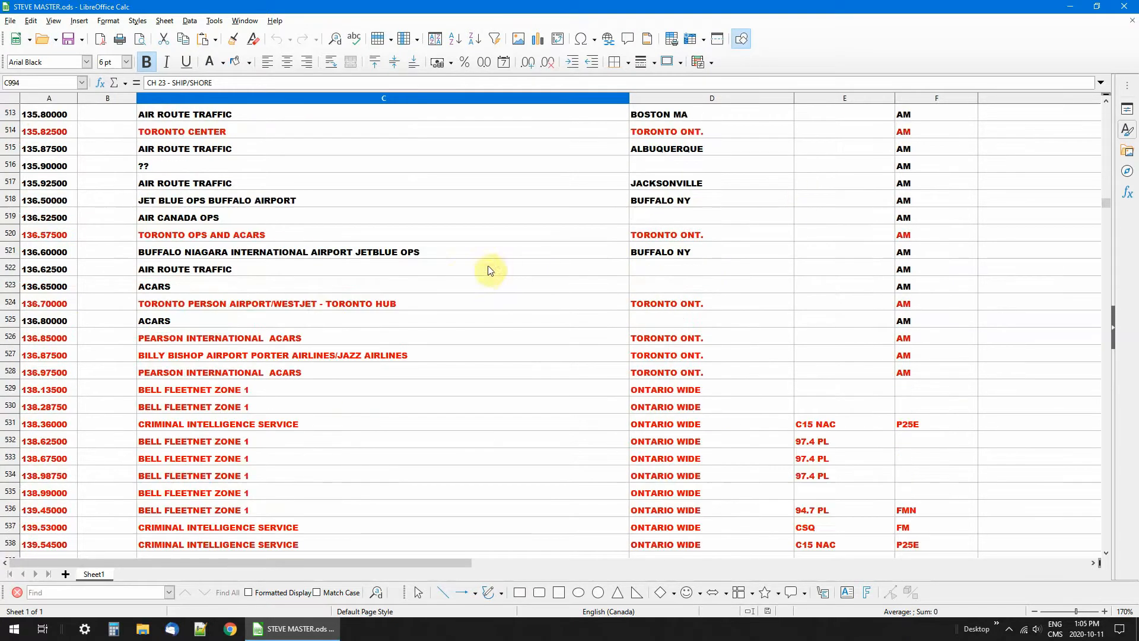
pyautogui.scroll(-3)
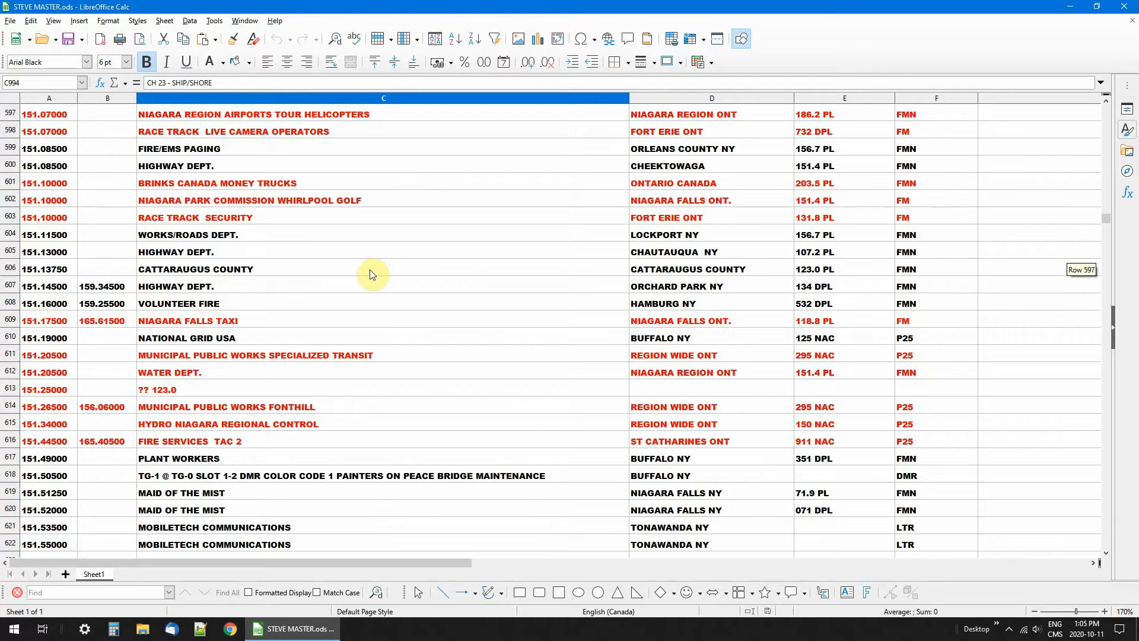
pyautogui.scroll(-3)
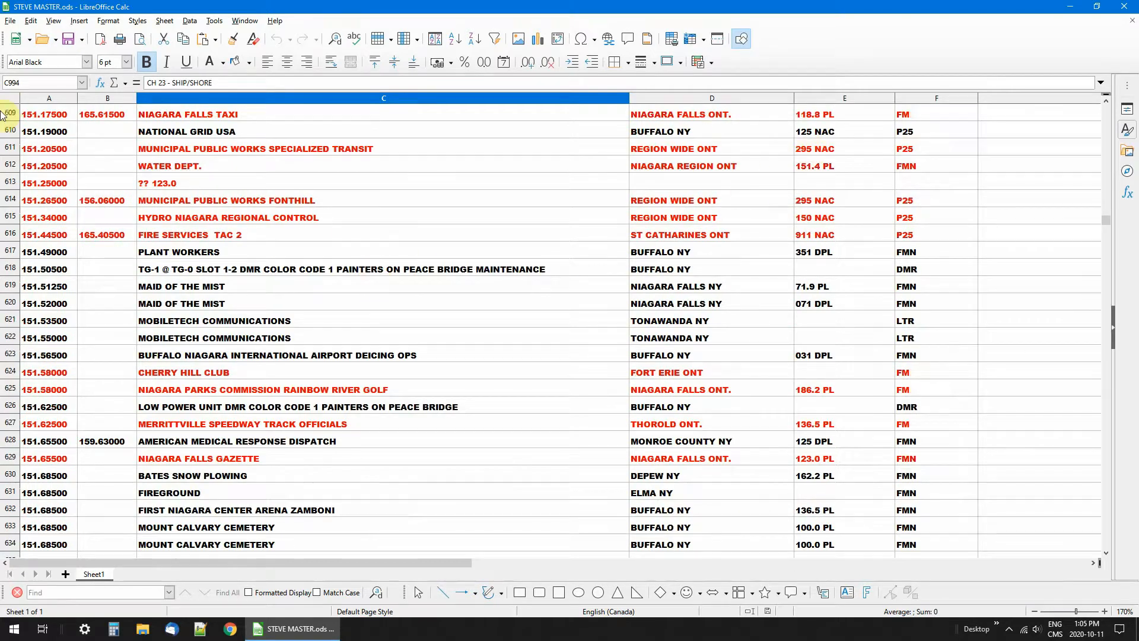
# Step: Select the whole sheet and sort it by column D
pyautogui.click(8, 98)
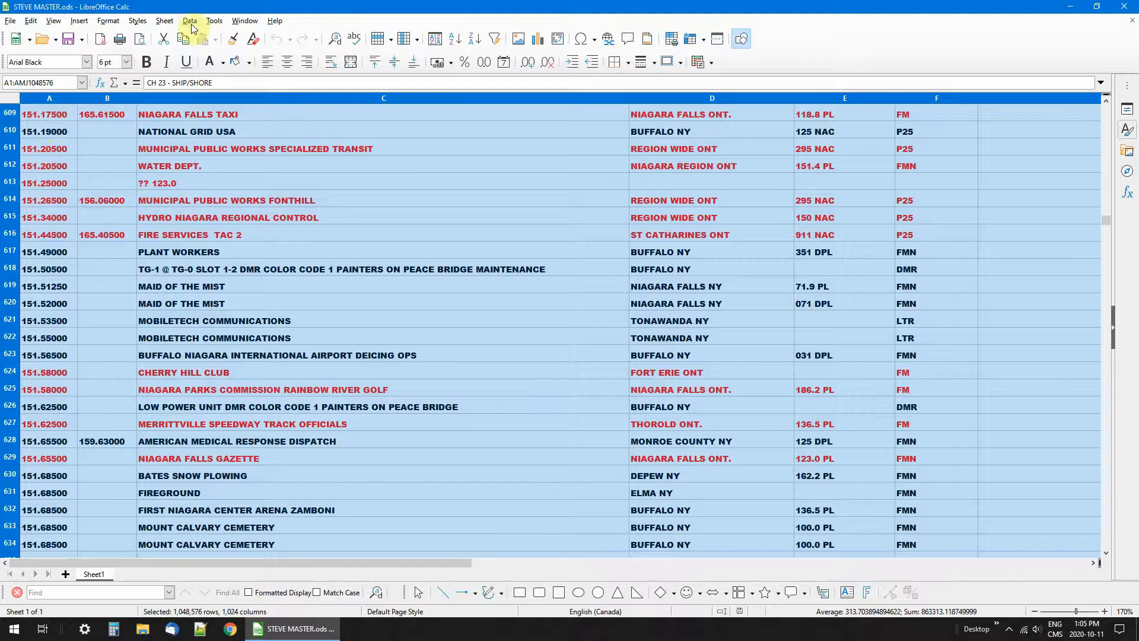
pyautogui.click(188, 20)
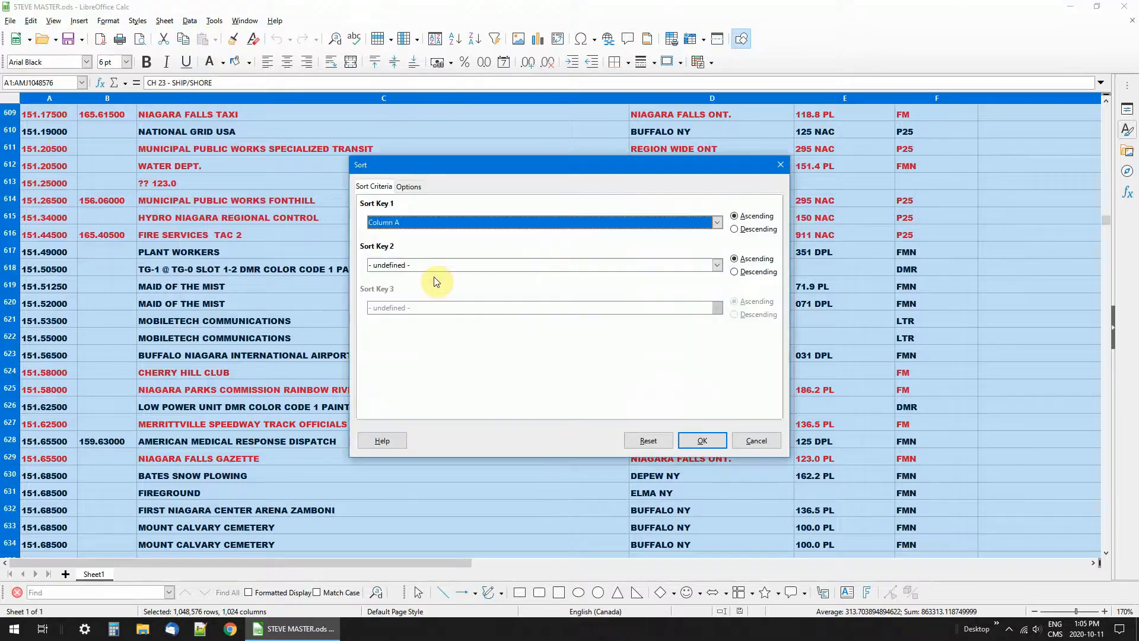
pyautogui.moveTo(180, 121)
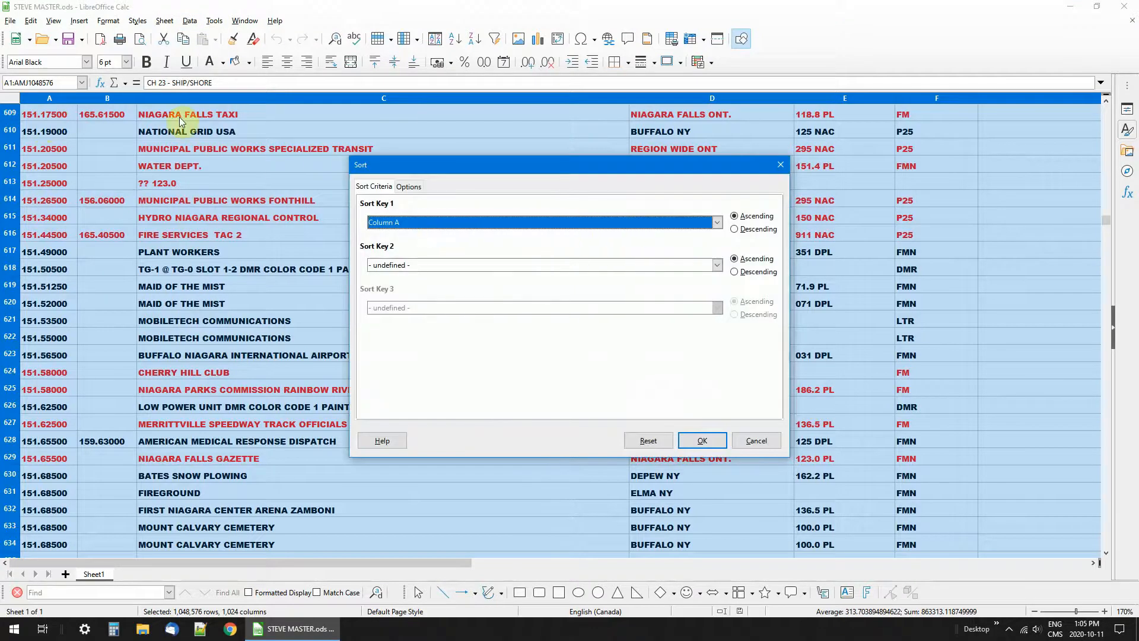
pyautogui.moveTo(951, 115)
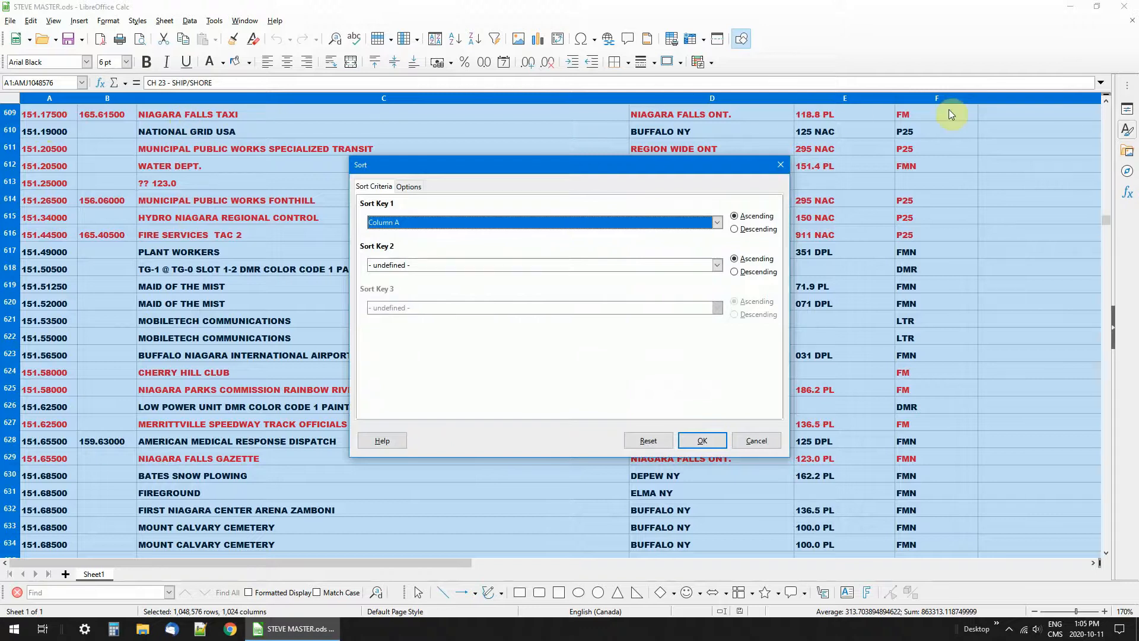
pyautogui.moveTo(699, 120)
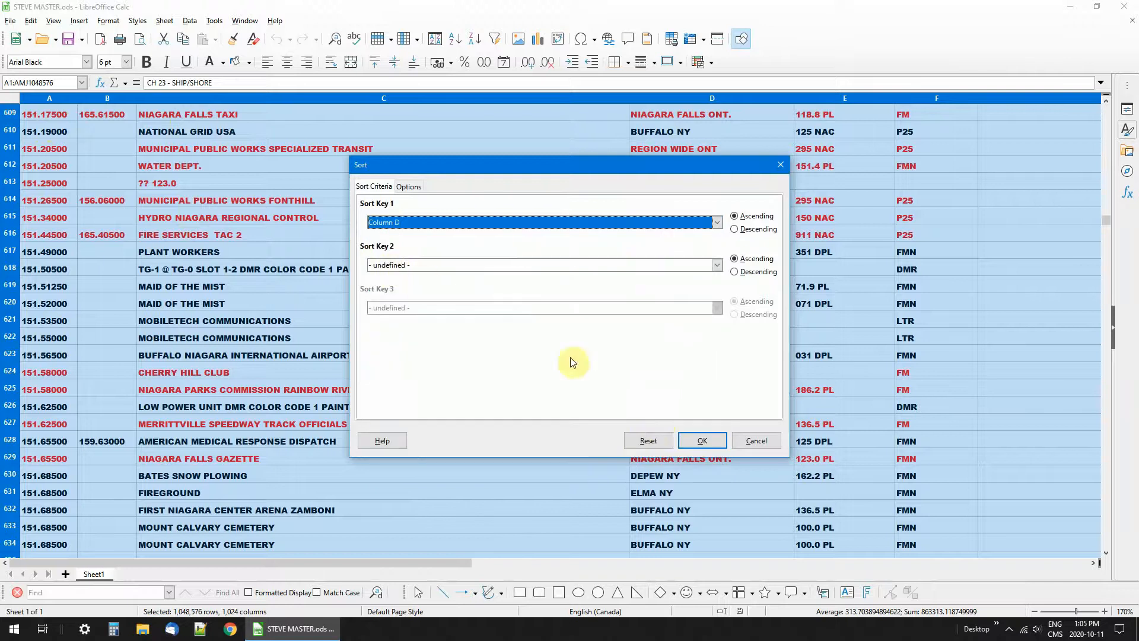
pyautogui.click(700, 441)
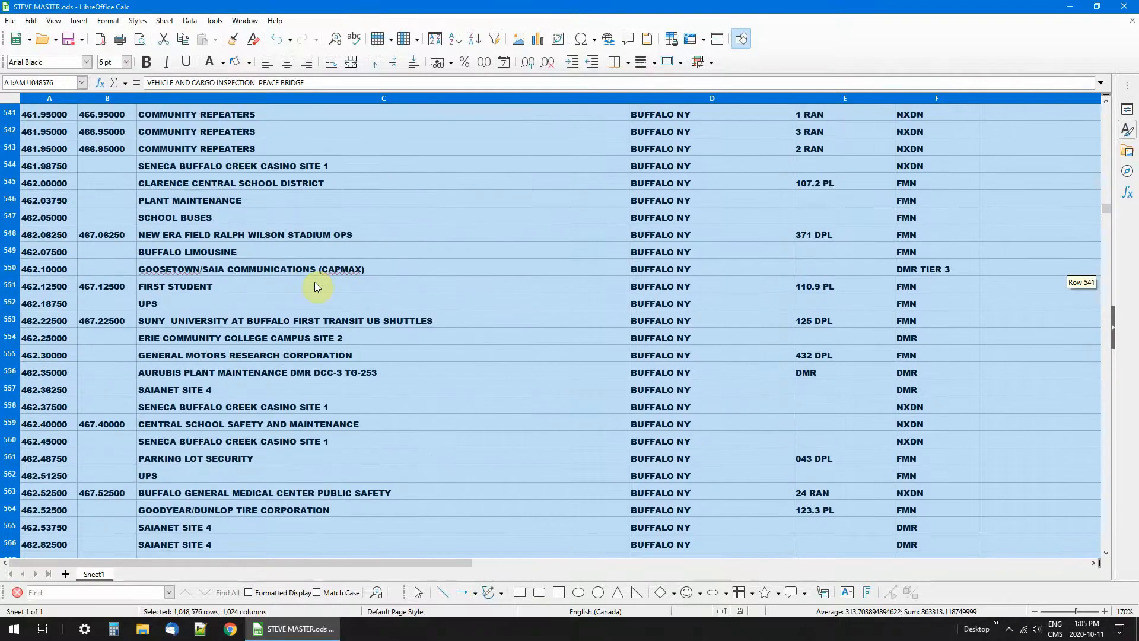
pyautogui.scroll(3)
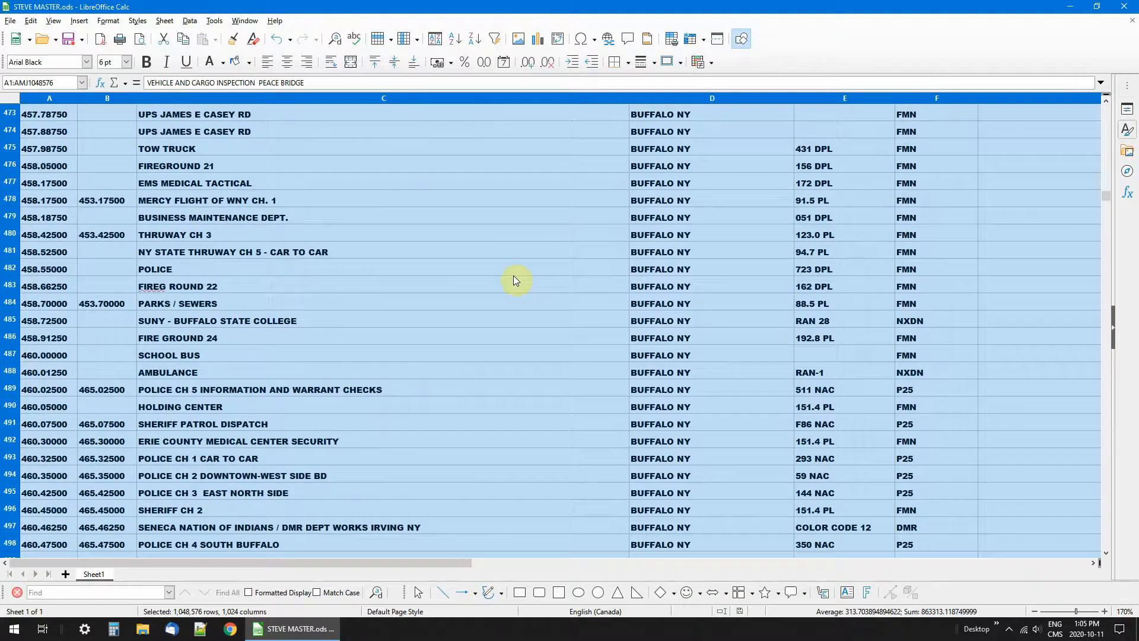
pyautogui.moveTo(834, 137)
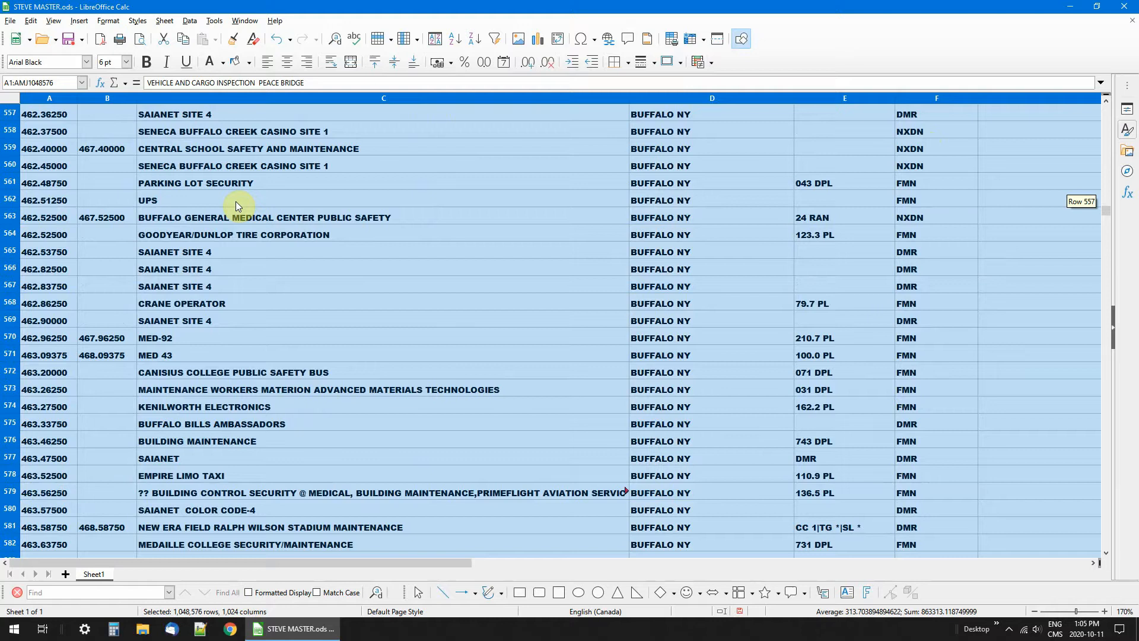
# Step: Sort the whole sheet again by column A in ascending order
pyautogui.scroll(-3)
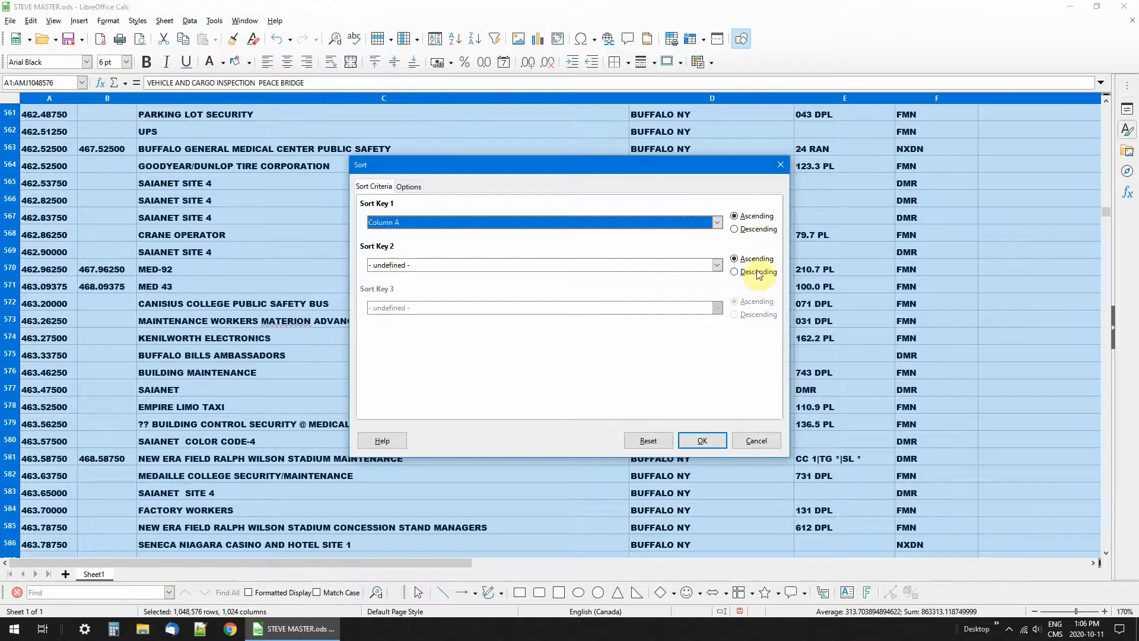
pyautogui.moveTo(448, 299)
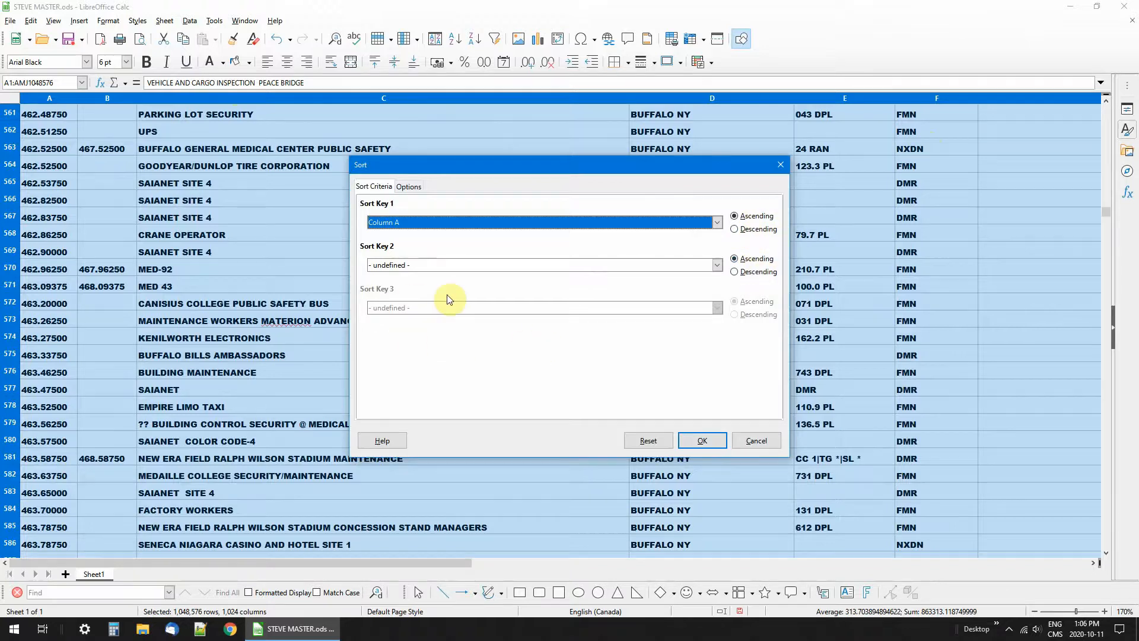
pyautogui.click(700, 440)
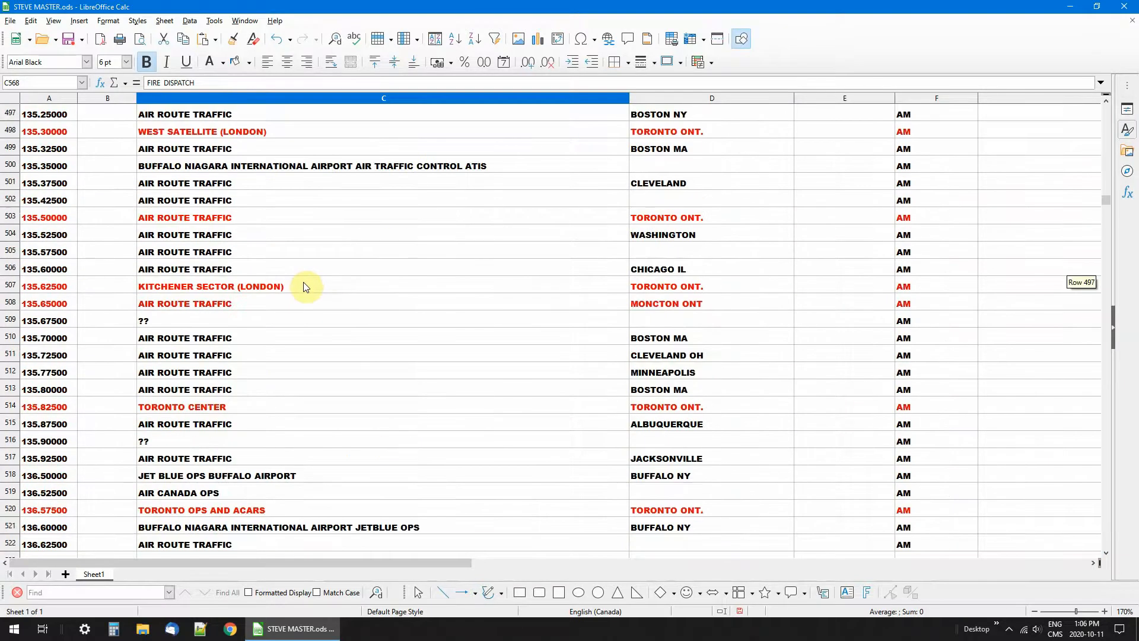
pyautogui.scroll(-3)
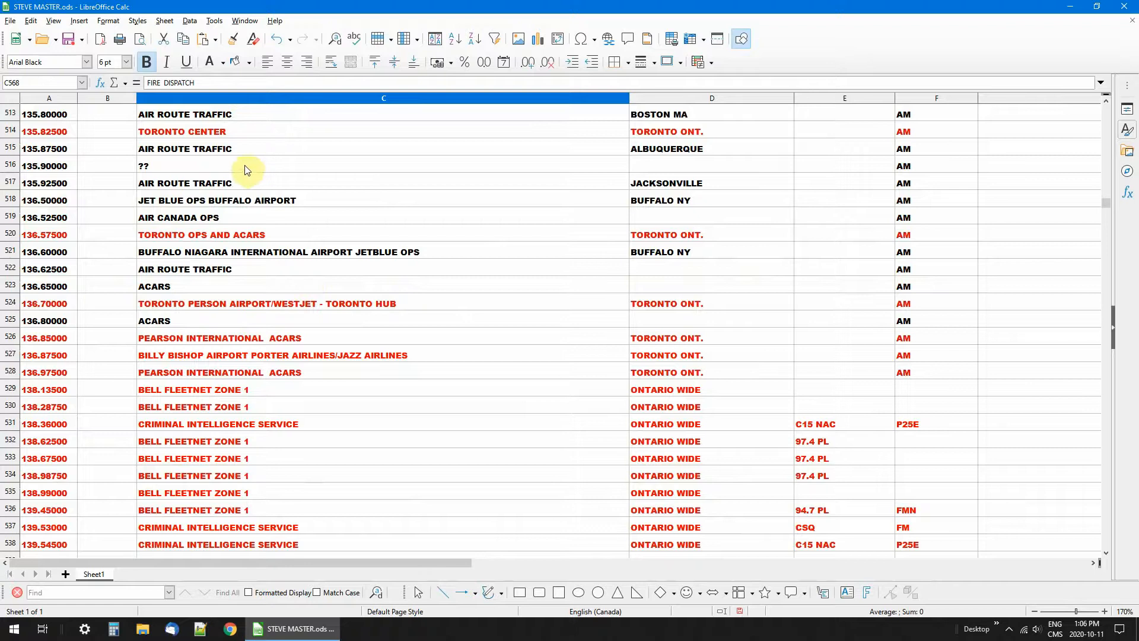
pyautogui.moveTo(196, 151)
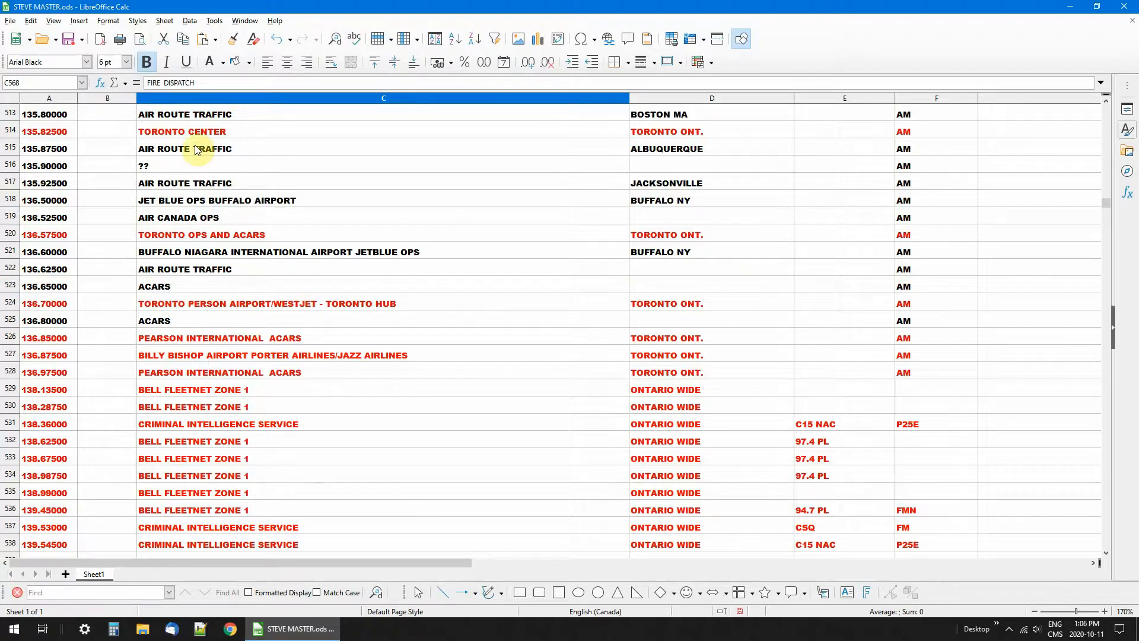
pyautogui.scroll(-3)
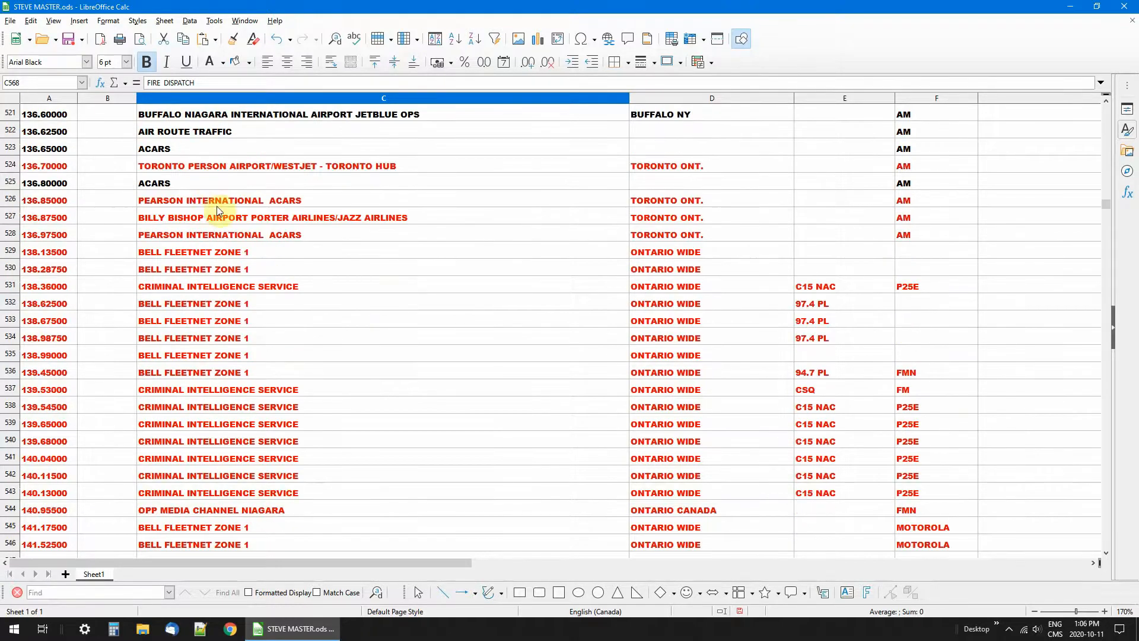
pyautogui.click(11, 199)
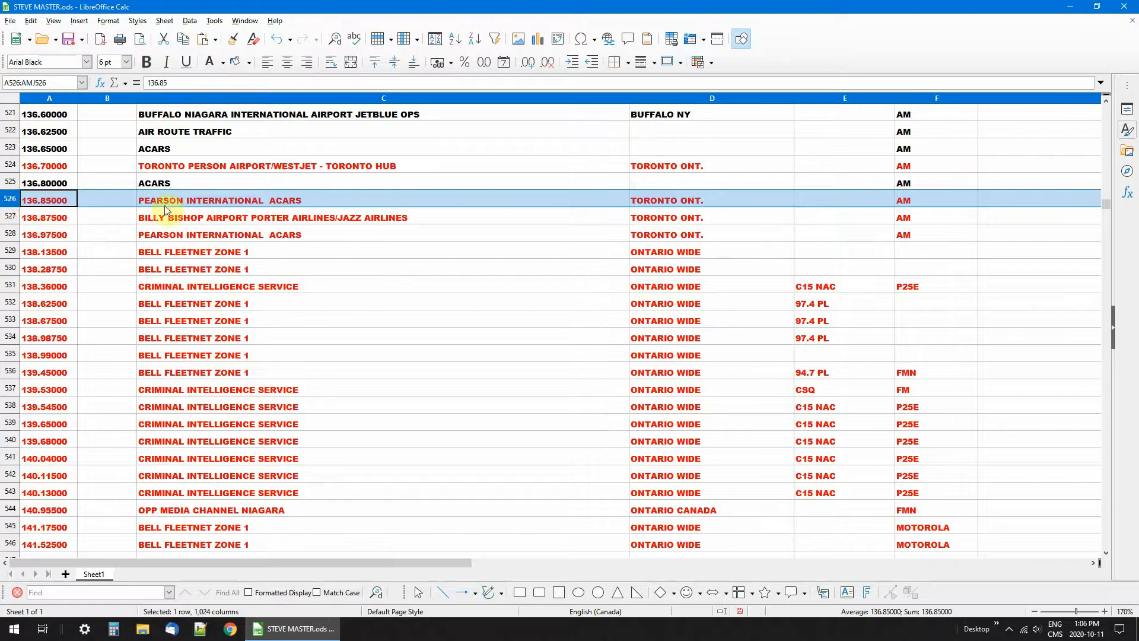
pyautogui.click(222, 62)
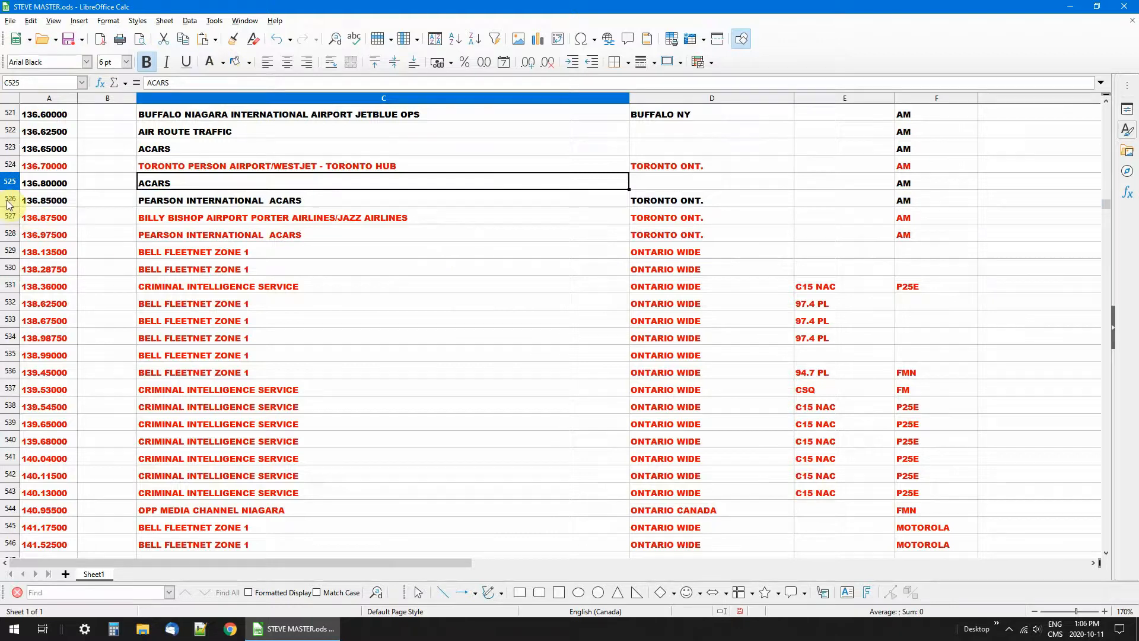
pyautogui.click(221, 62)
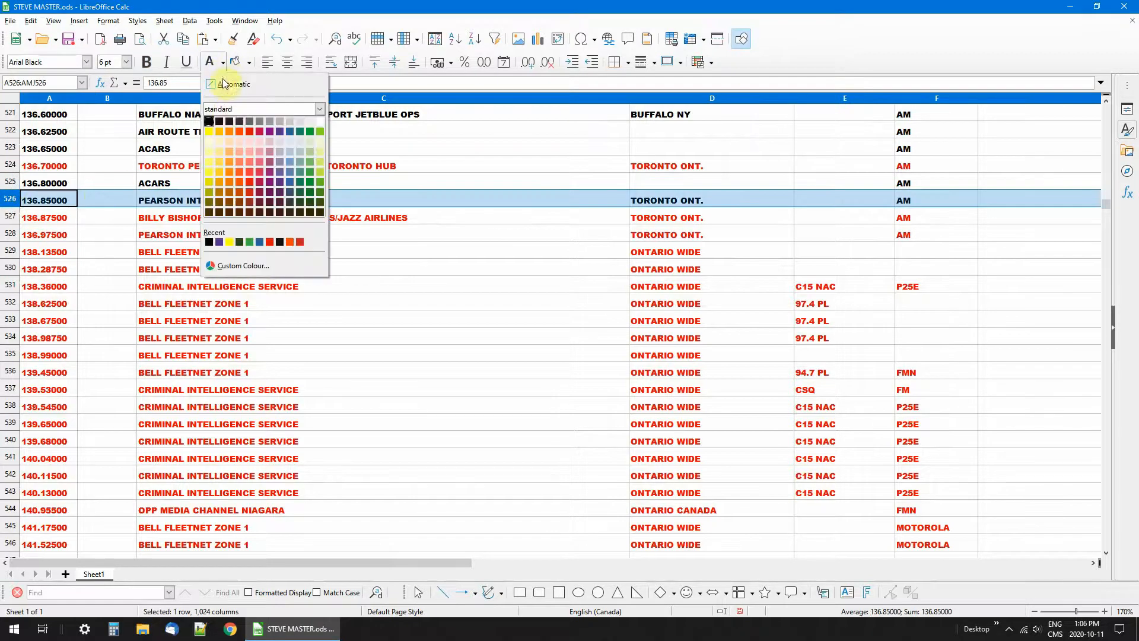
pyautogui.click(232, 83)
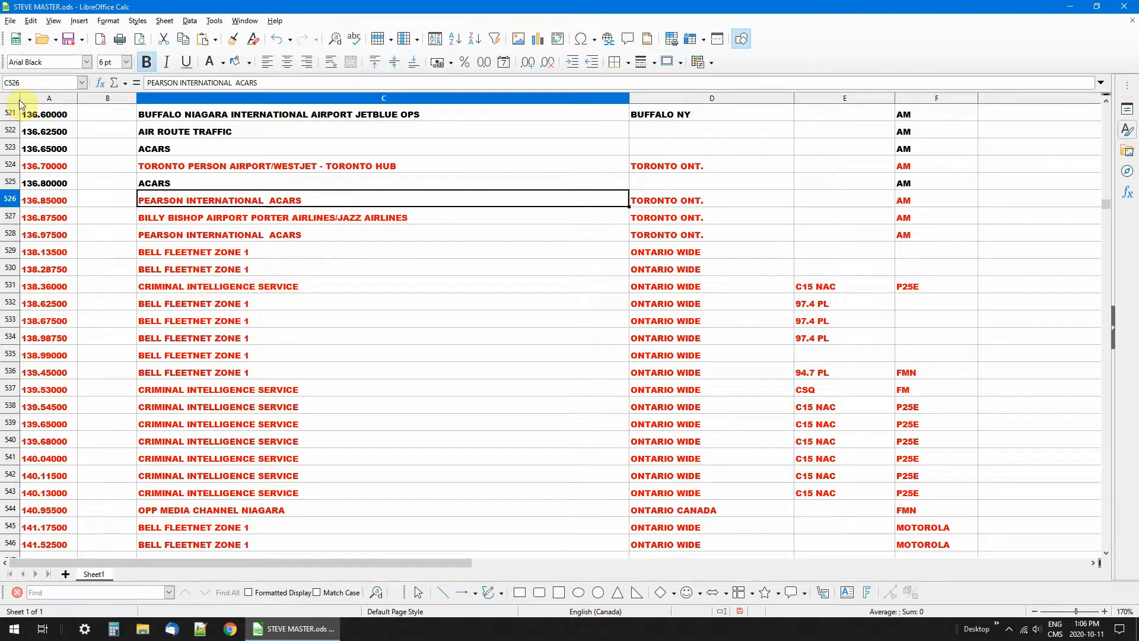
pyautogui.click(9, 99)
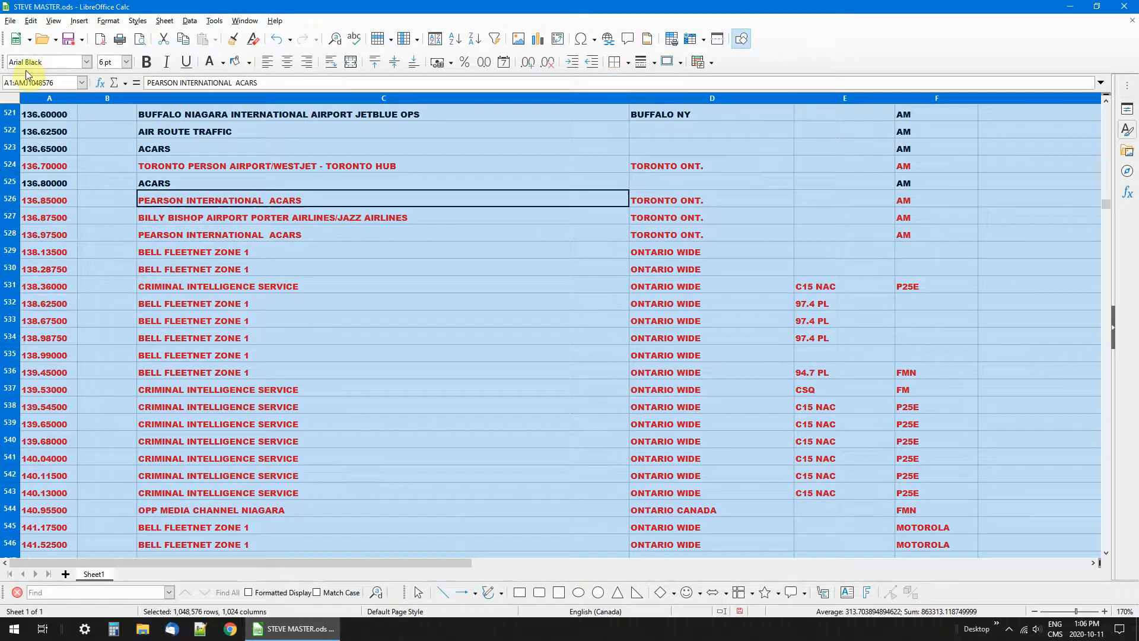
# Step: Set the whole sheet's font to Arial Black at 8 pt
pyautogui.click(86, 61)
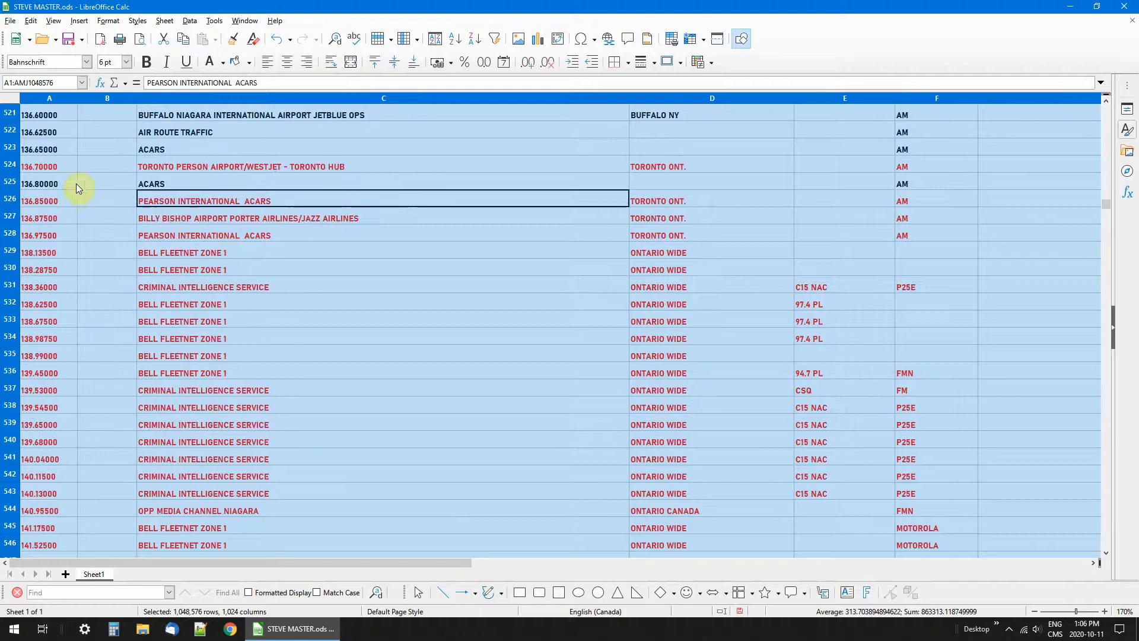
pyautogui.click(87, 61)
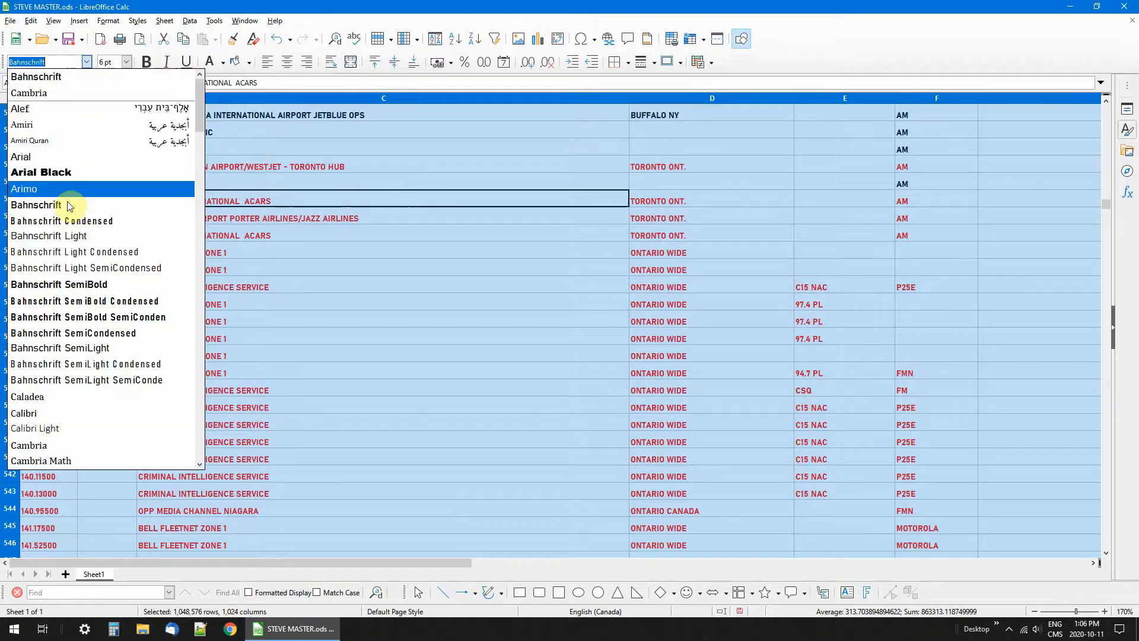
pyautogui.click(40, 171)
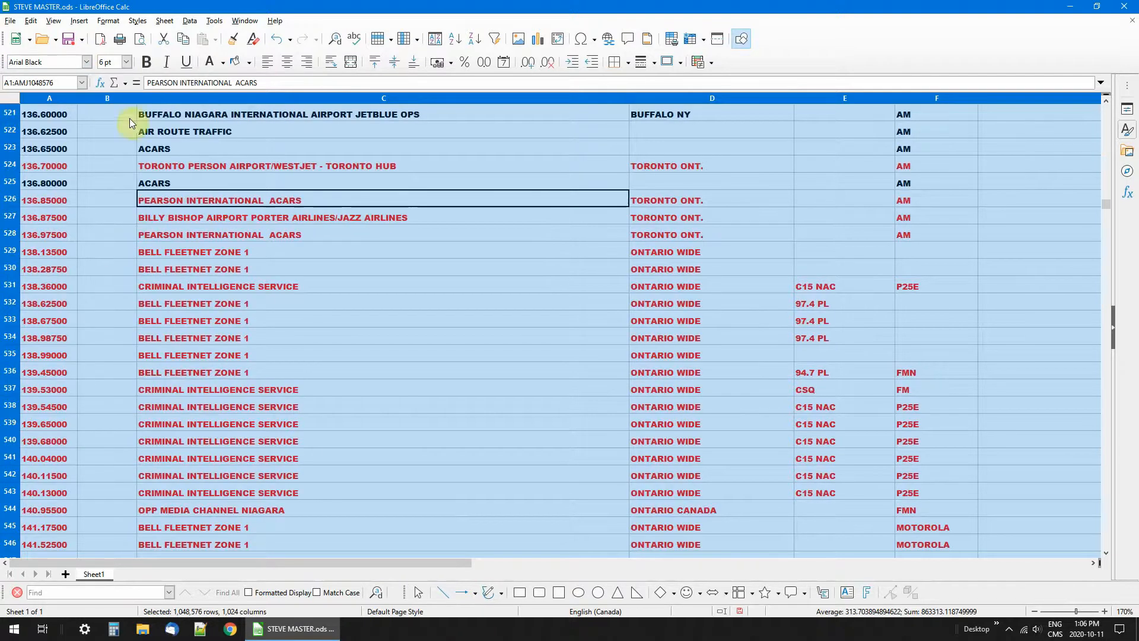
pyautogui.click(123, 61)
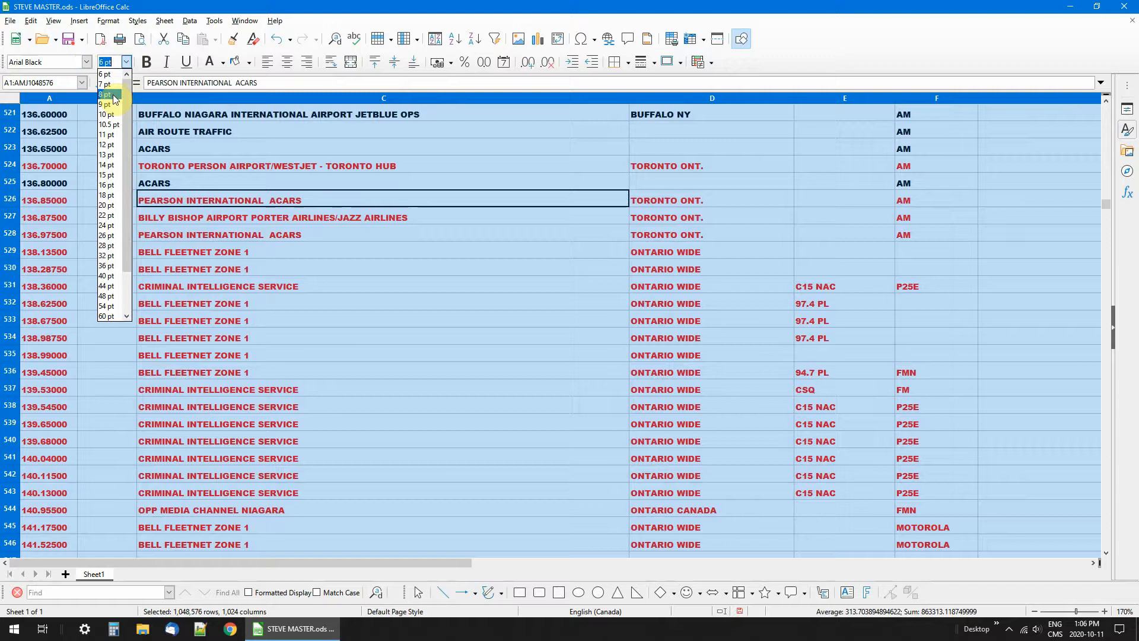
pyautogui.click(106, 95)
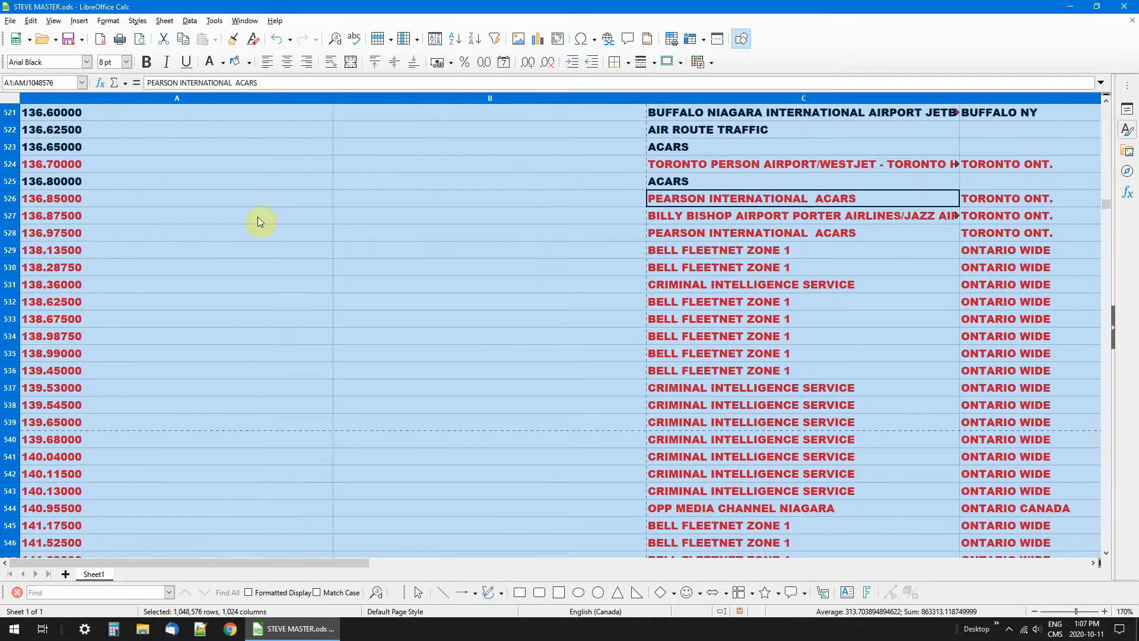
pyautogui.moveTo(253, 221)
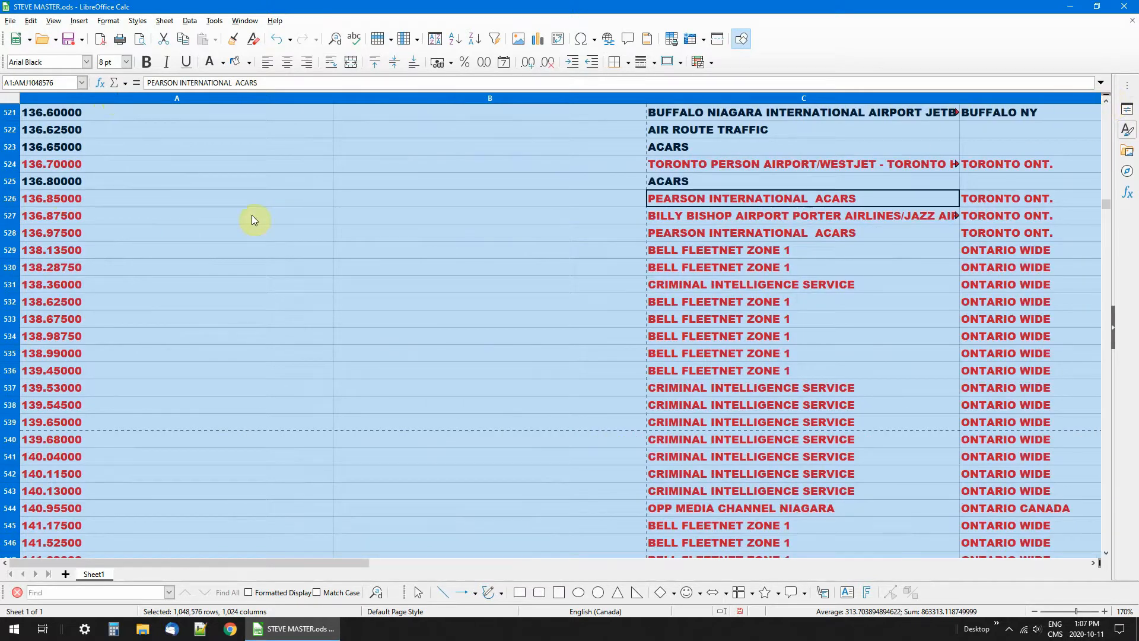
# Step: Scroll down through the list to about row 521 and deselect the sheet
pyautogui.scroll(-3)
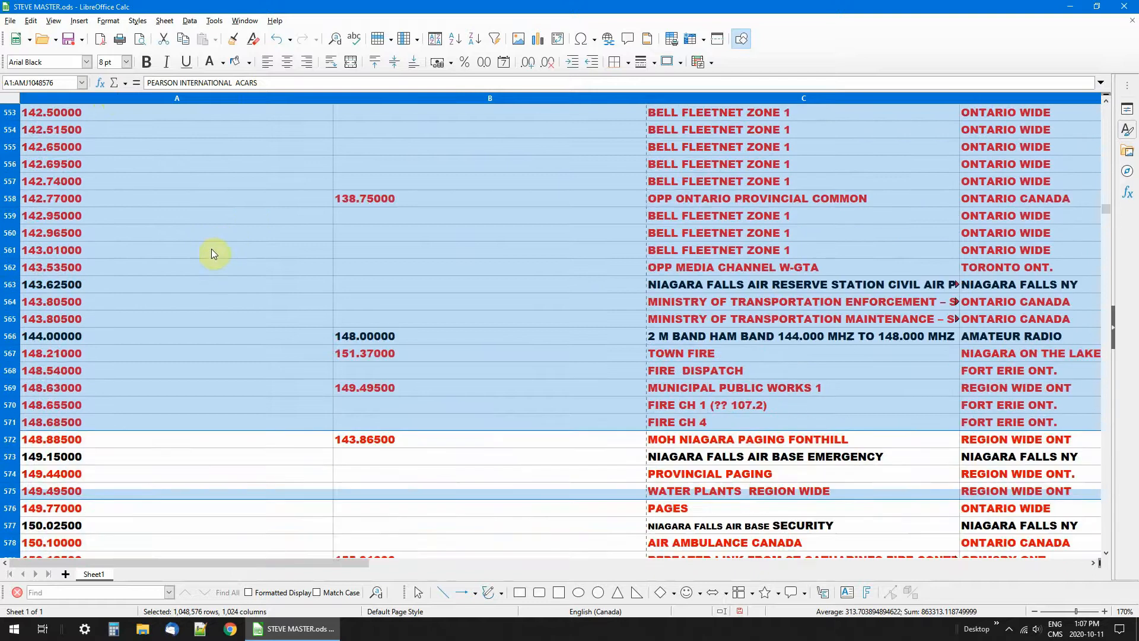
pyautogui.scroll(-3)
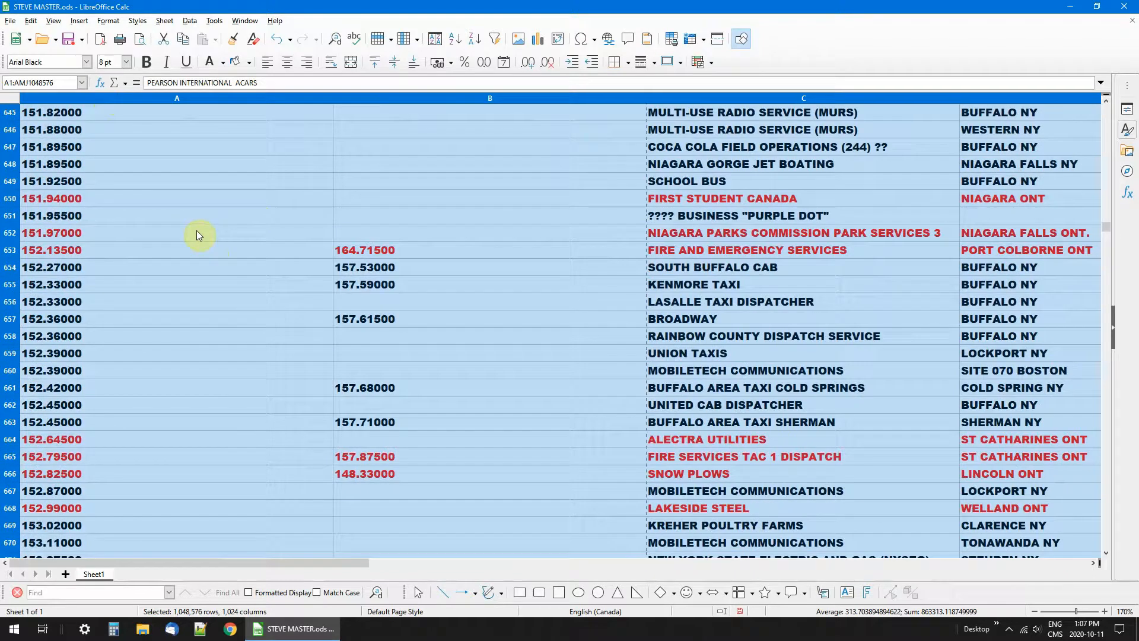
pyautogui.click(125, 60)
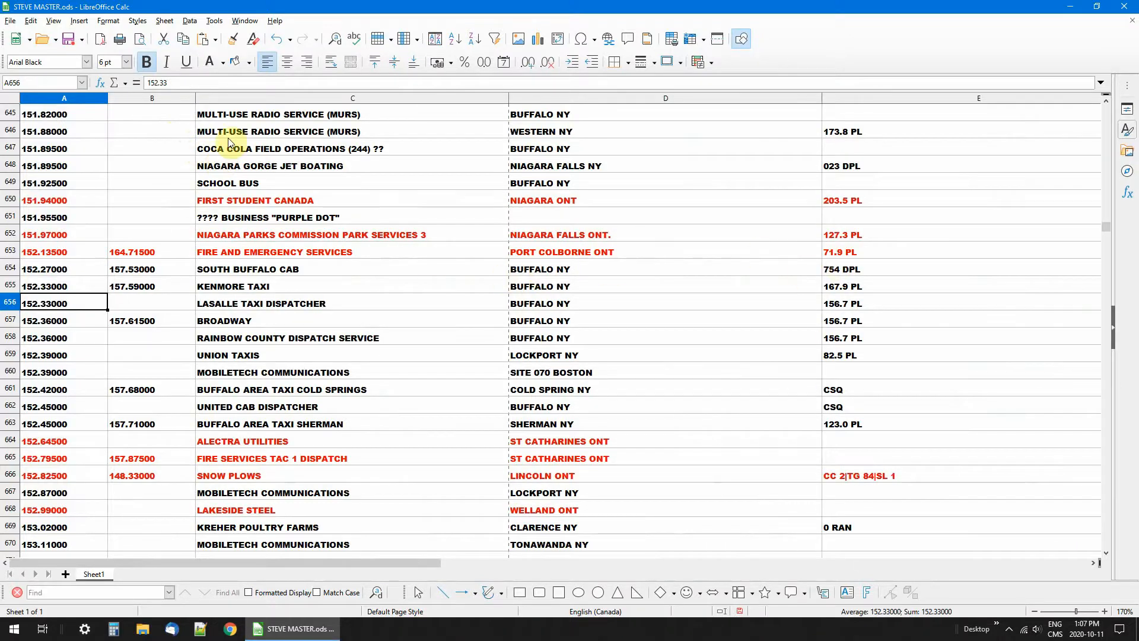
pyautogui.moveTo(674, 131)
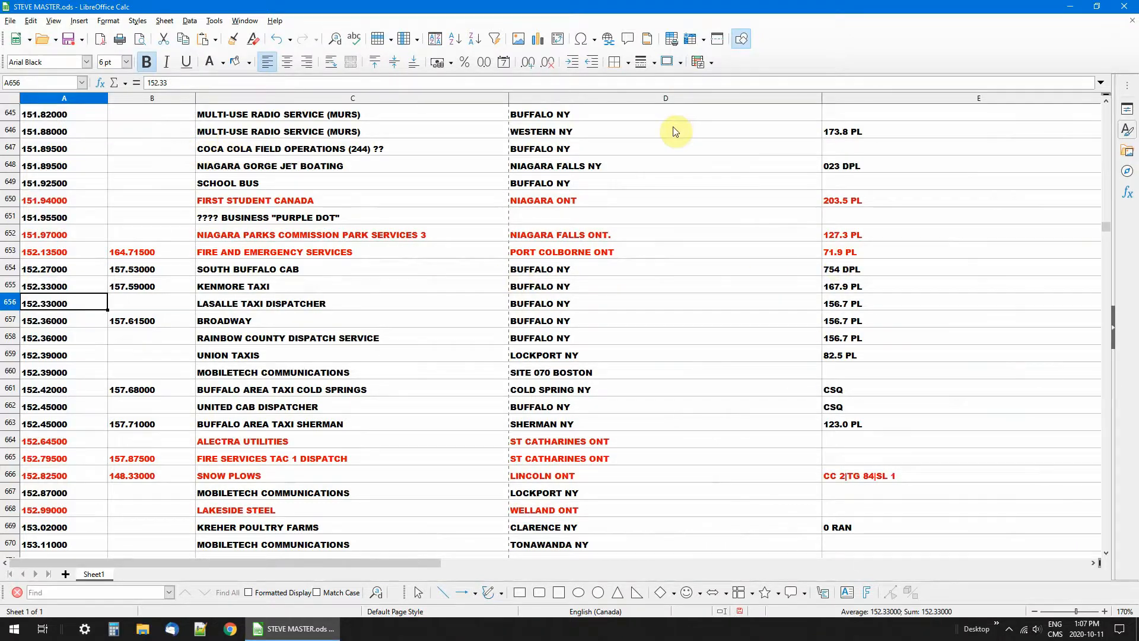
pyautogui.moveTo(628, 147)
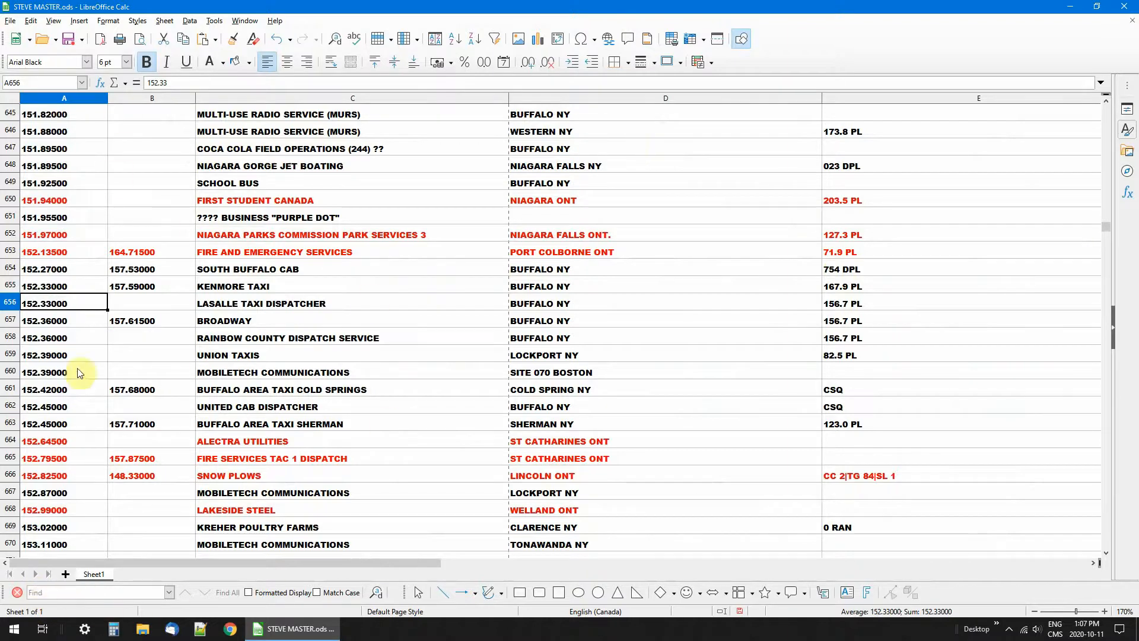
pyautogui.moveTo(1040, 216)
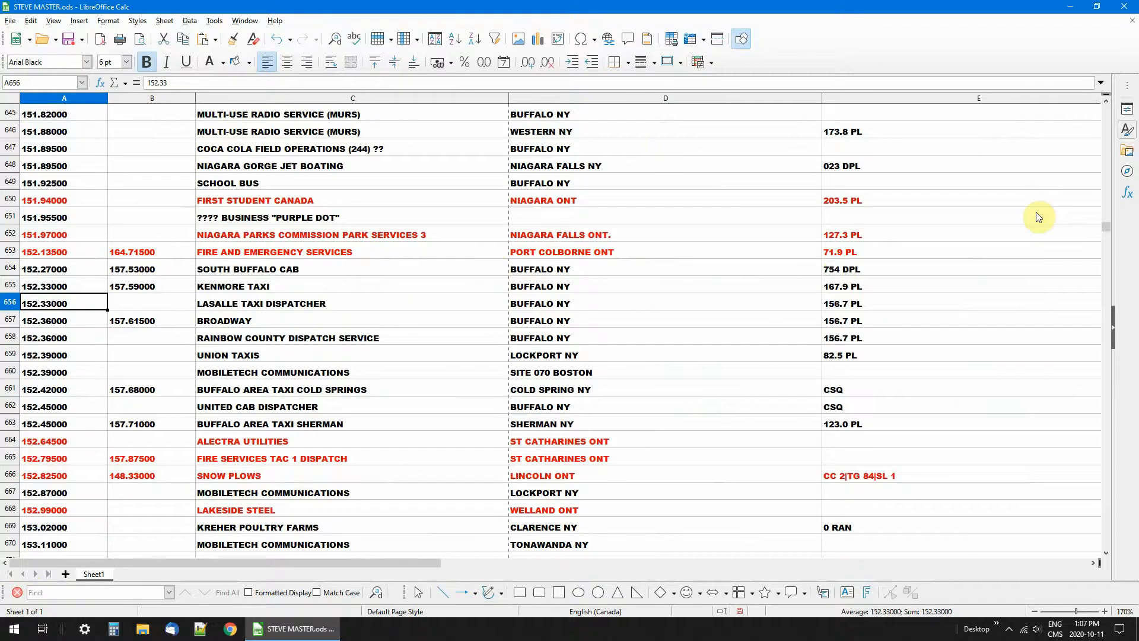
# Step: Scroll down the frequency list to its last entry
pyautogui.scroll(-3)
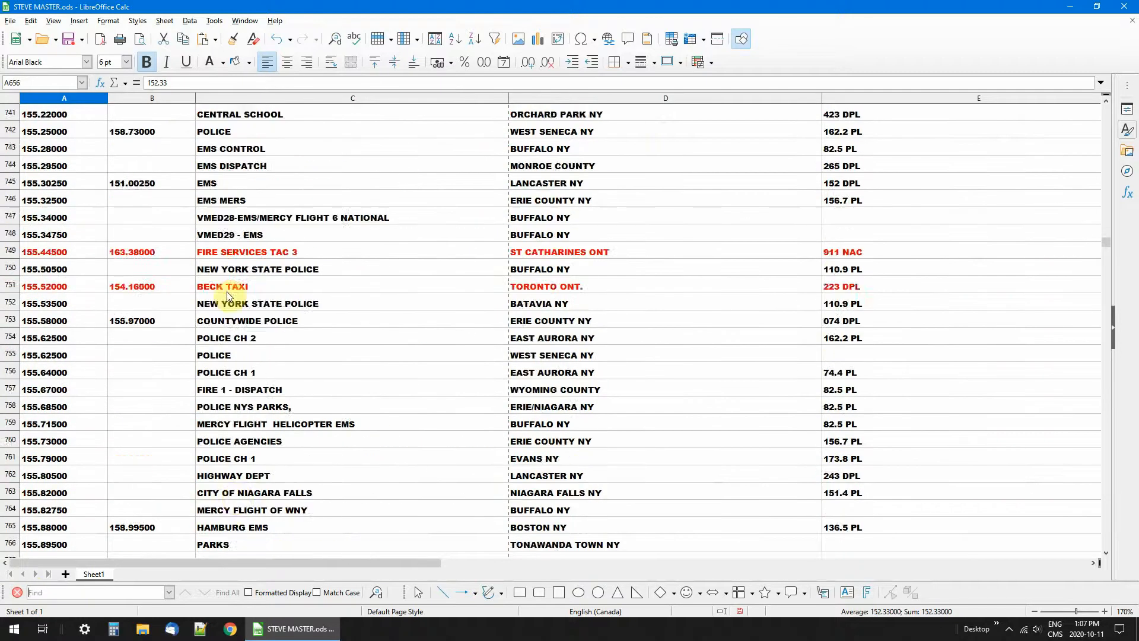
pyautogui.scroll(-3)
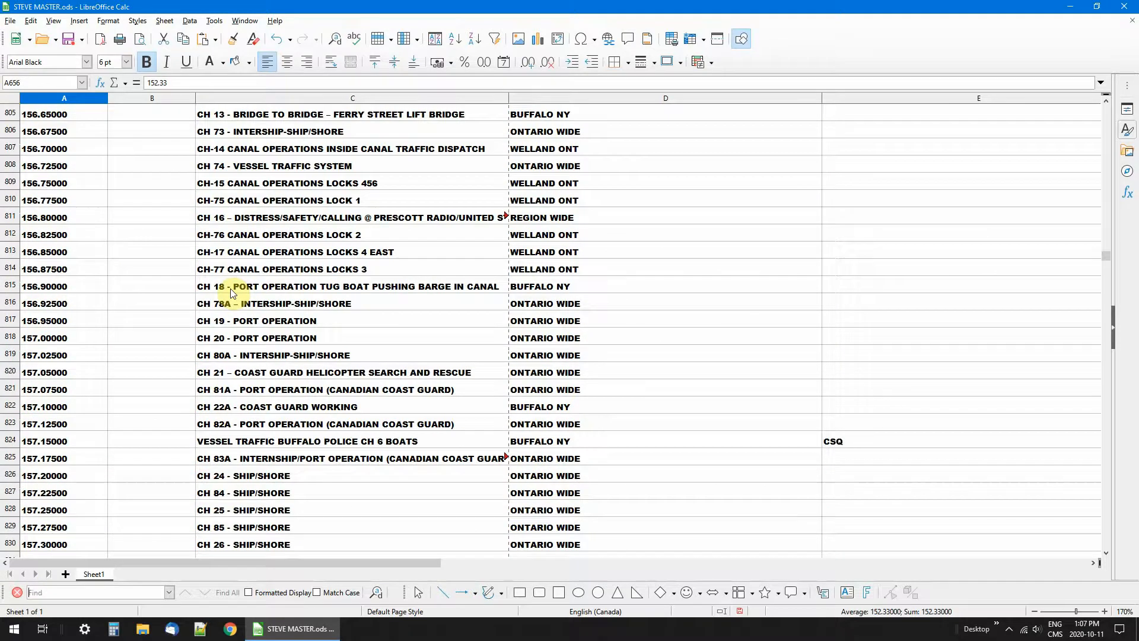
pyautogui.scroll(-3)
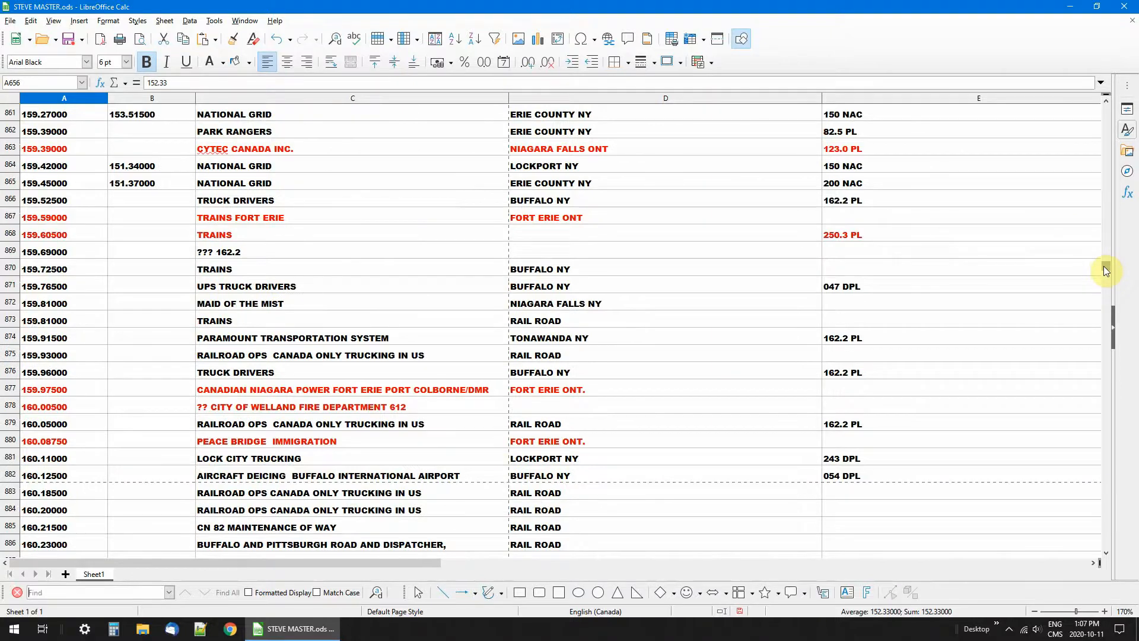
pyautogui.scroll(-3)
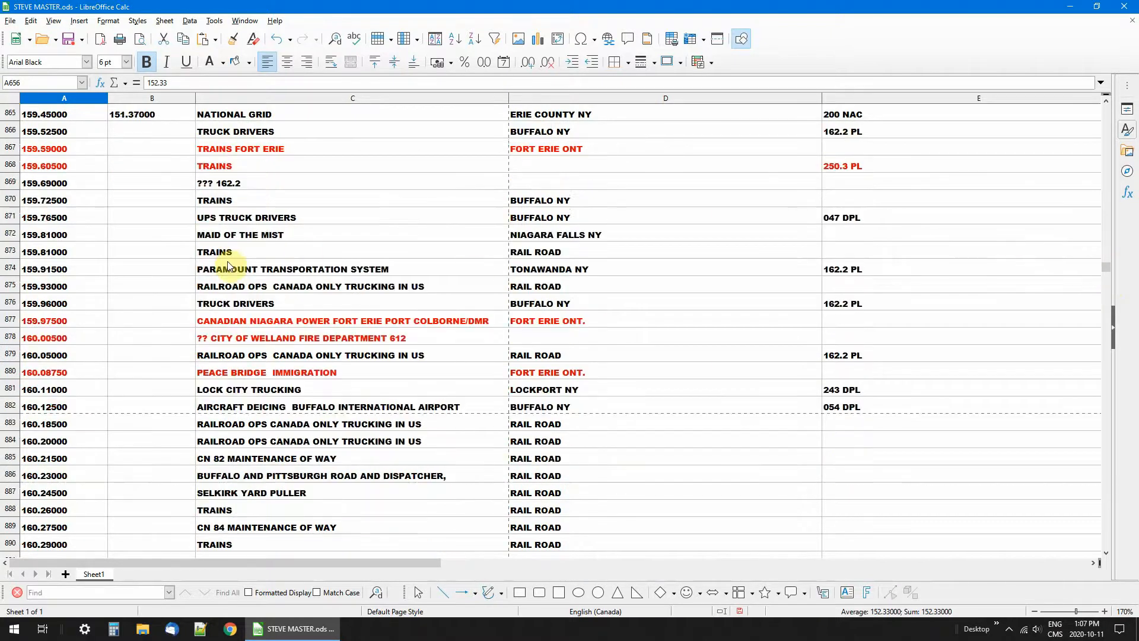
pyautogui.scroll(-3)
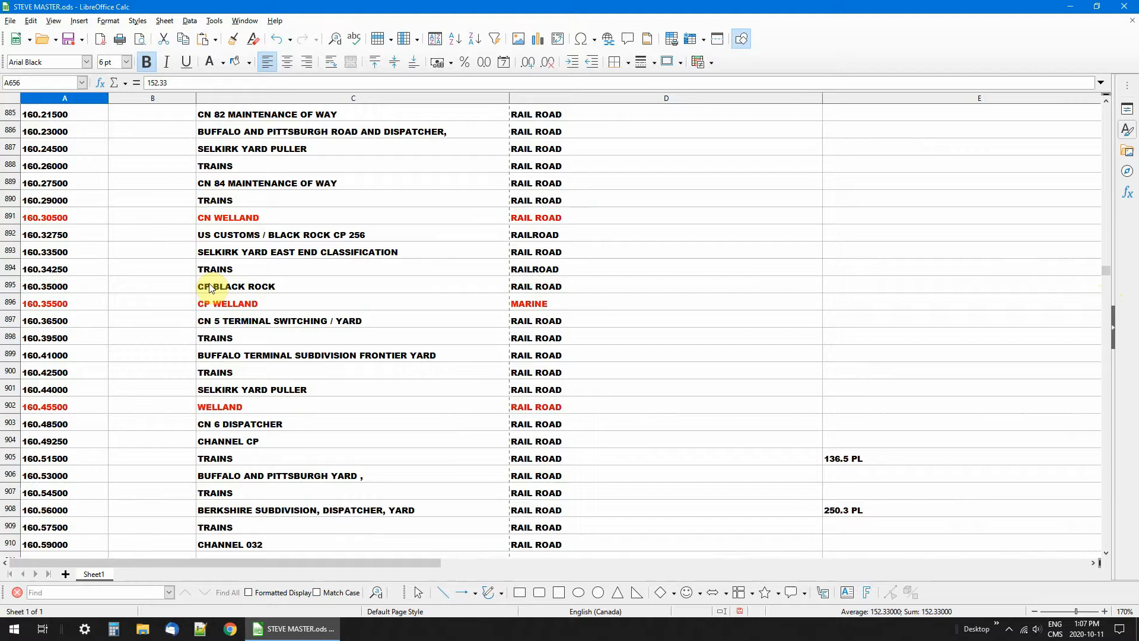
pyautogui.scroll(-3)
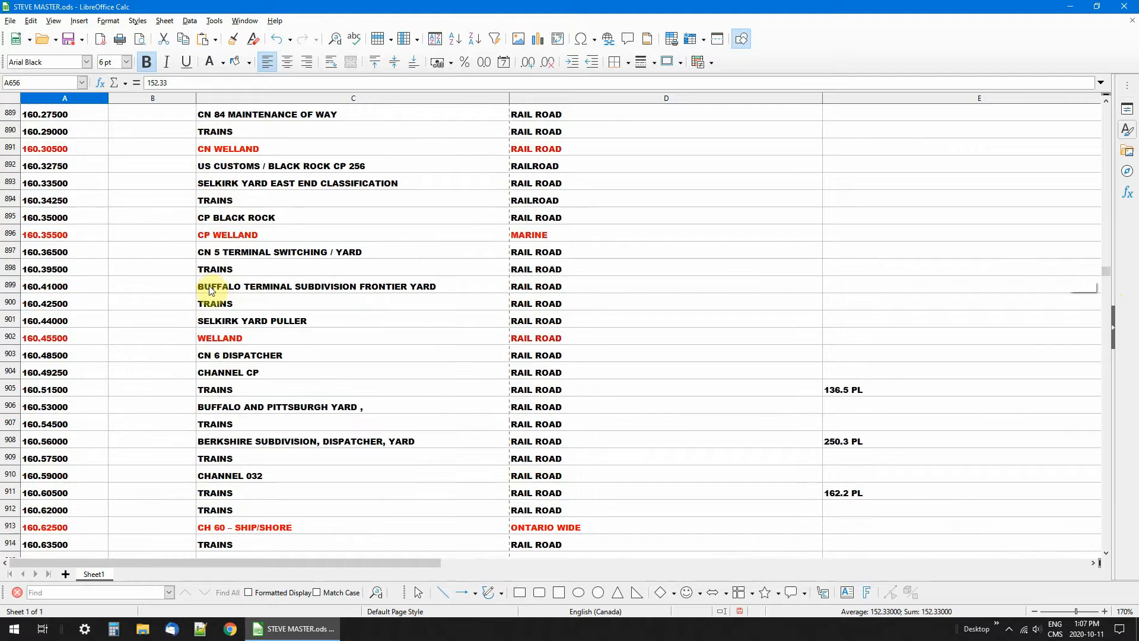
pyautogui.scroll(-3)
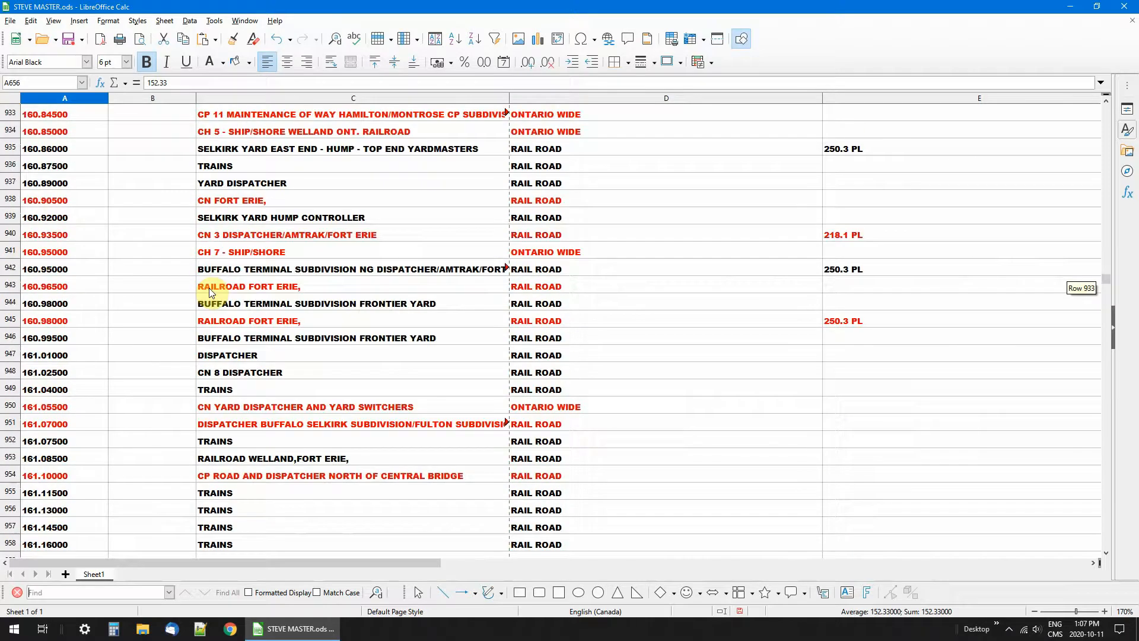
pyautogui.moveTo(425, 224)
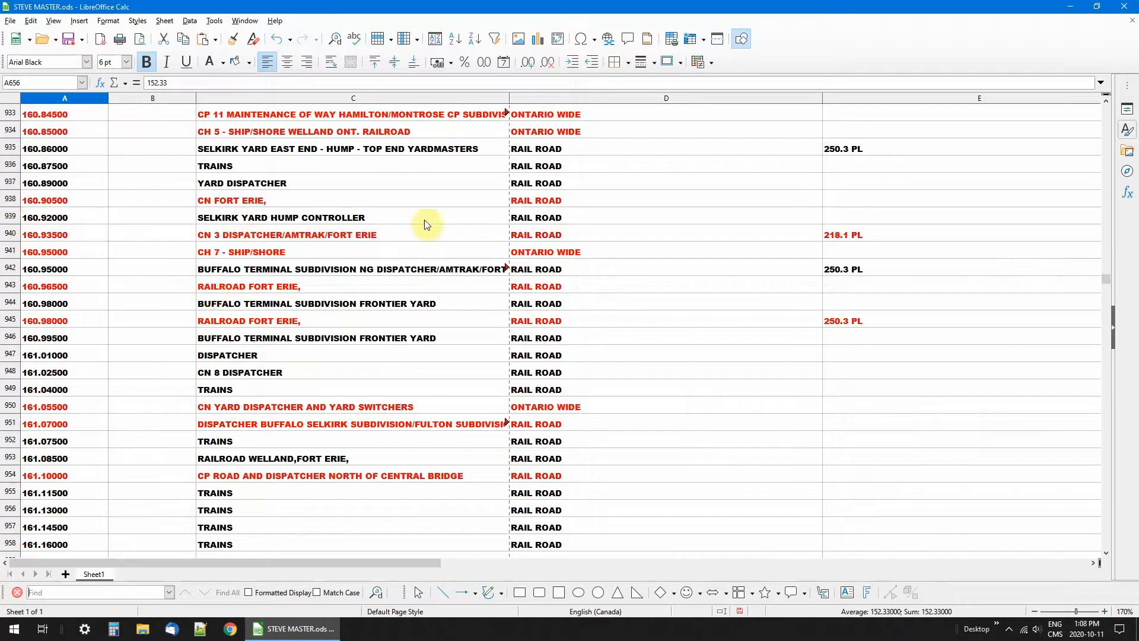
pyautogui.scroll(-3)
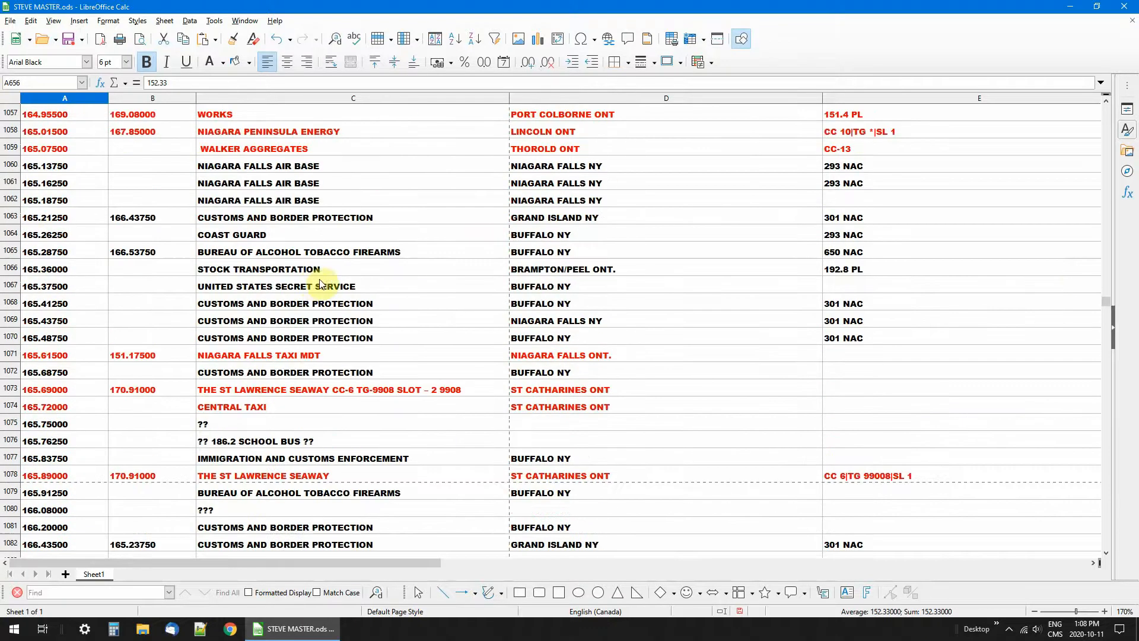
pyautogui.scroll(-3)
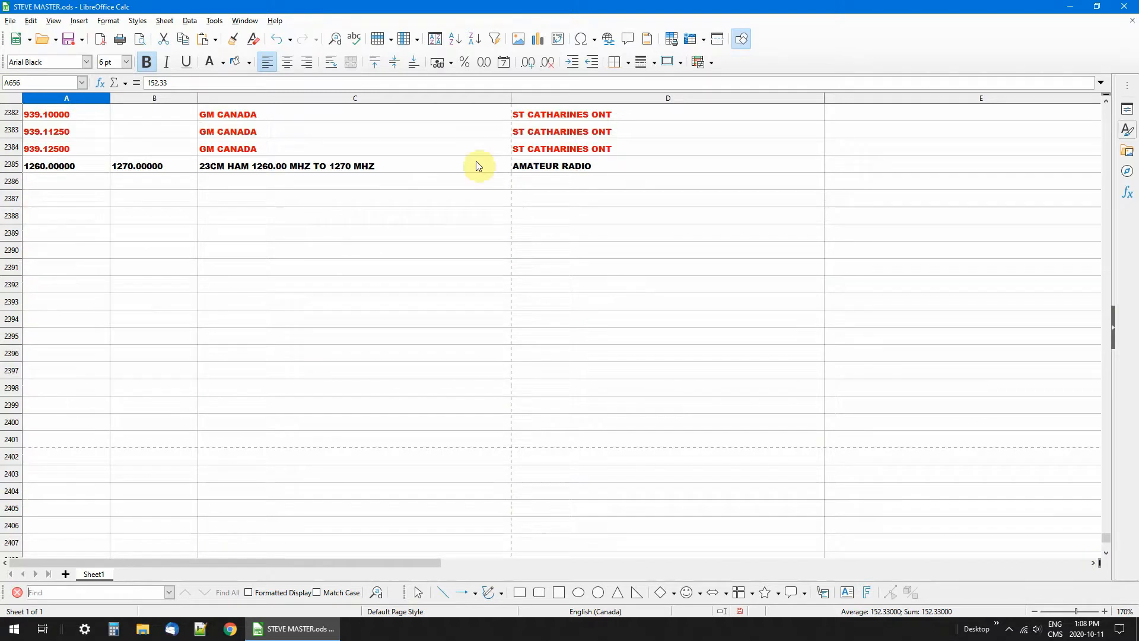
pyautogui.moveTo(574, 336)
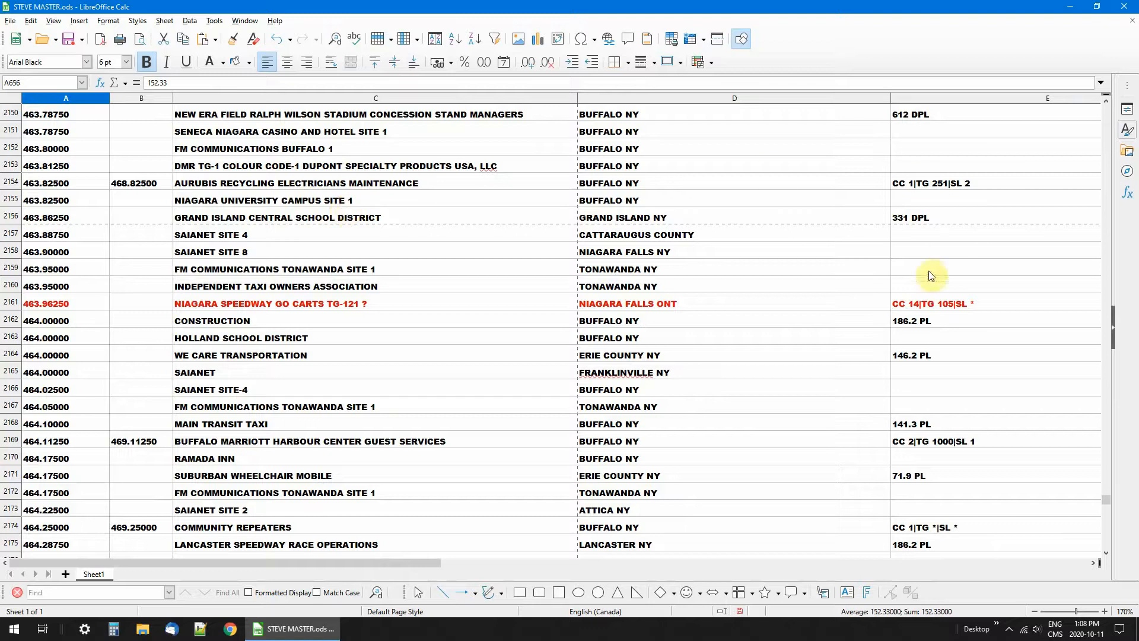
pyautogui.moveTo(500, 204)
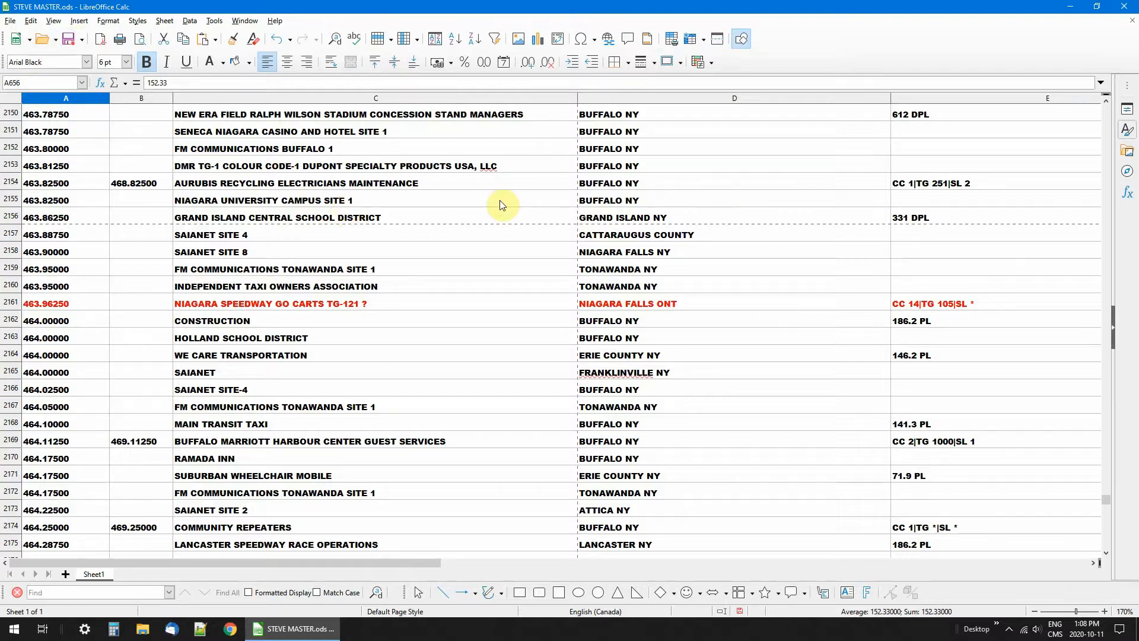
pyautogui.moveTo(267, 306)
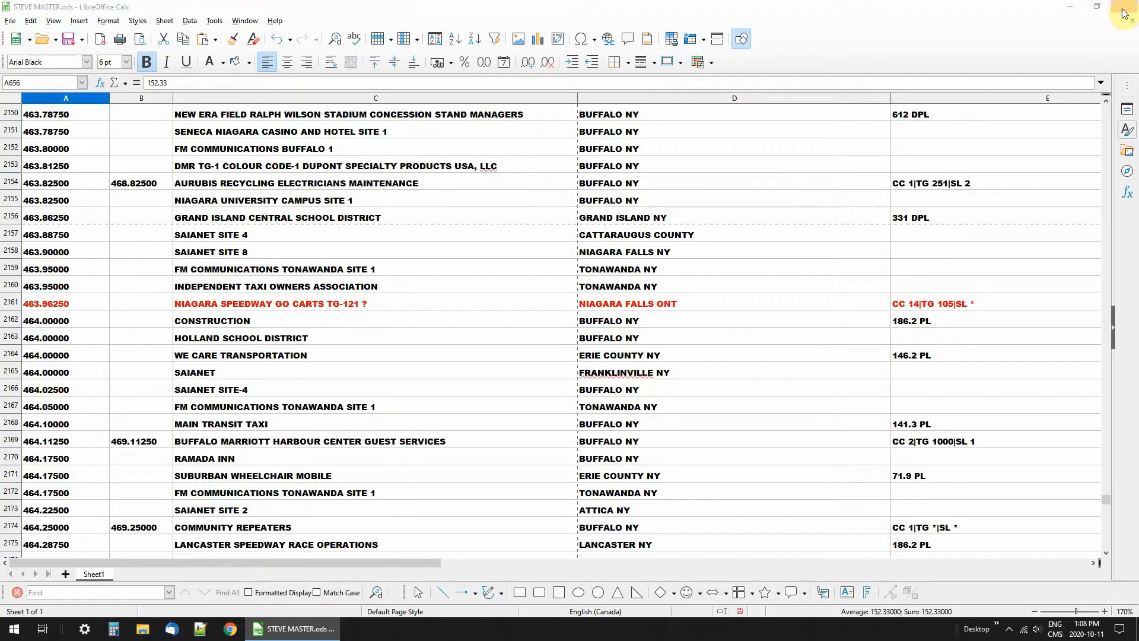
# Step: Close STEVE MASTER.ods without saving the changes
pyautogui.click(1123, 7)
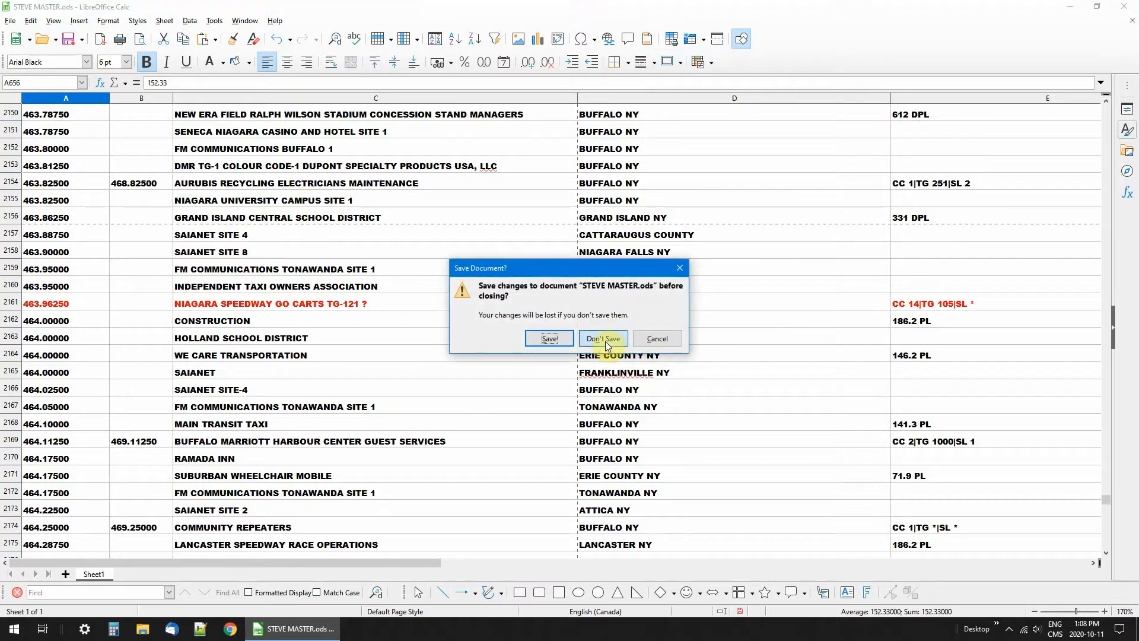
pyautogui.click(602, 338)
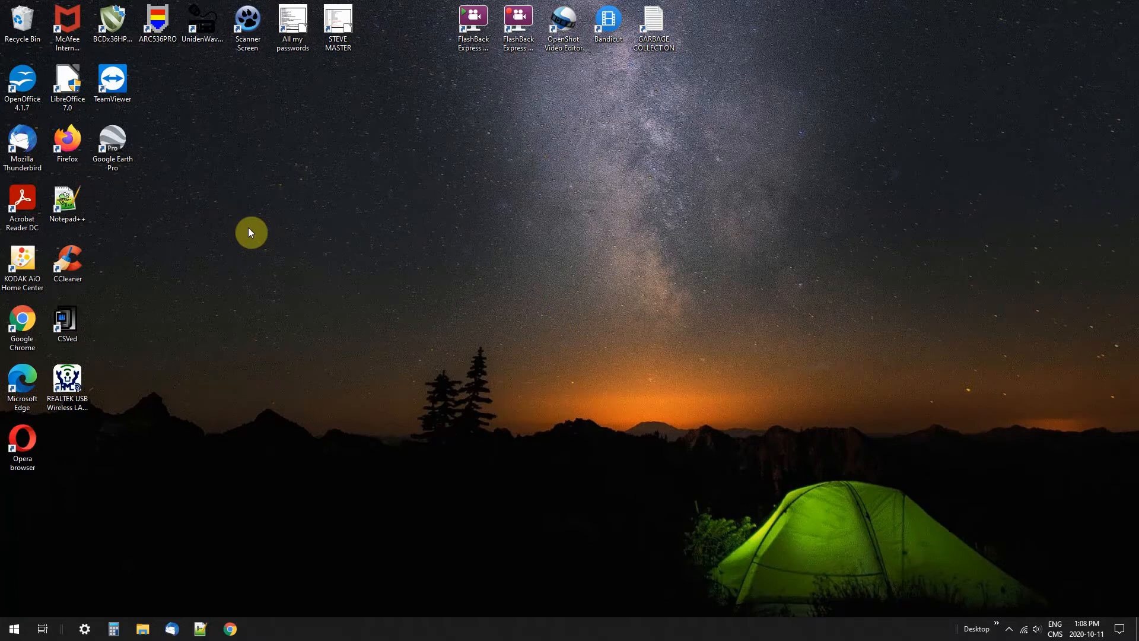
pyautogui.moveTo(1011, 632)
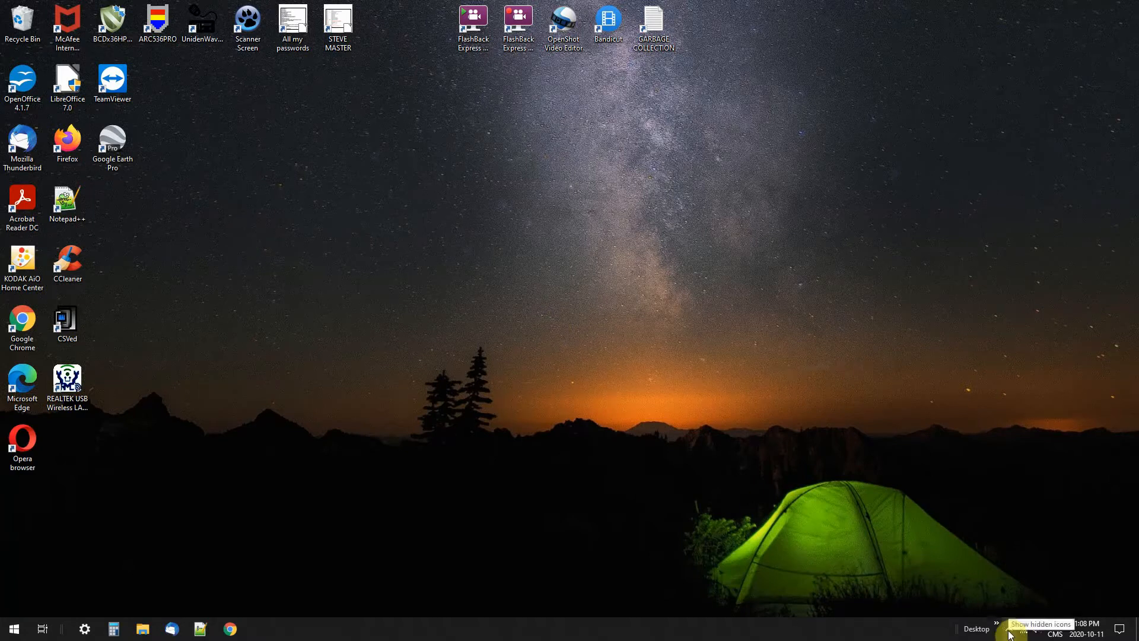
# Step: Show the hidden notification-area icons in the taskbar tray
pyautogui.click(997, 629)
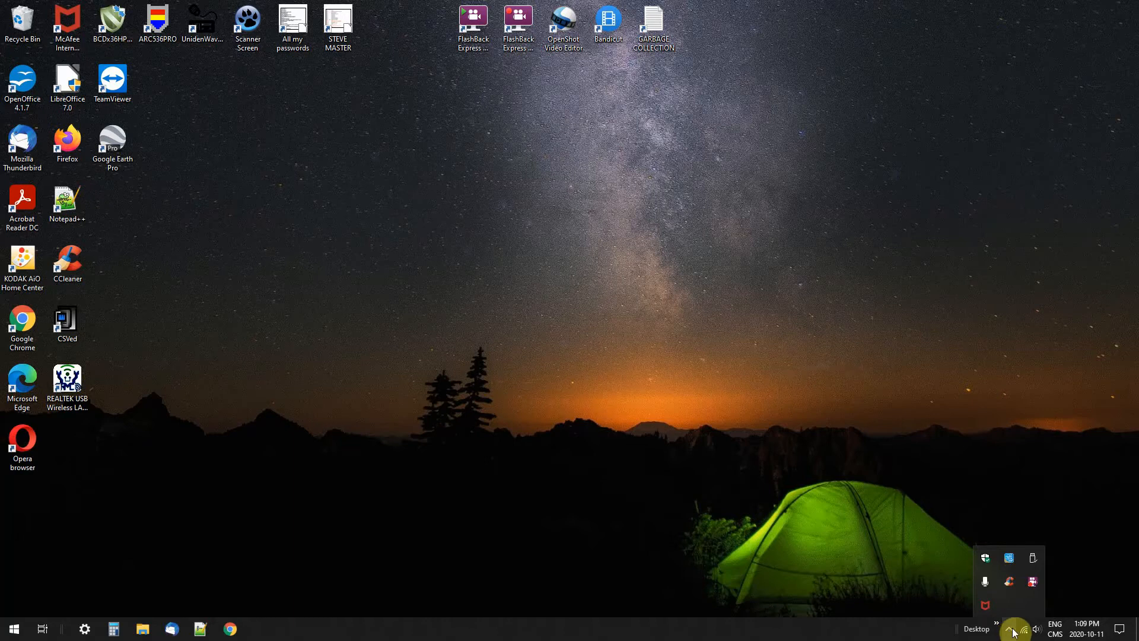
pyautogui.moveTo(1033, 584)
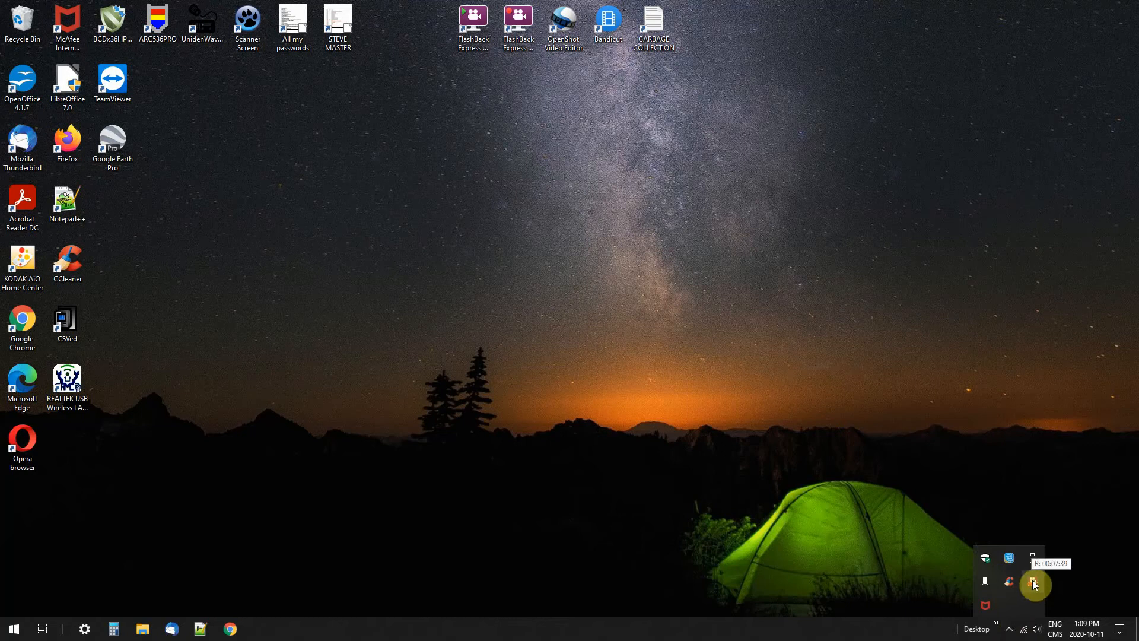